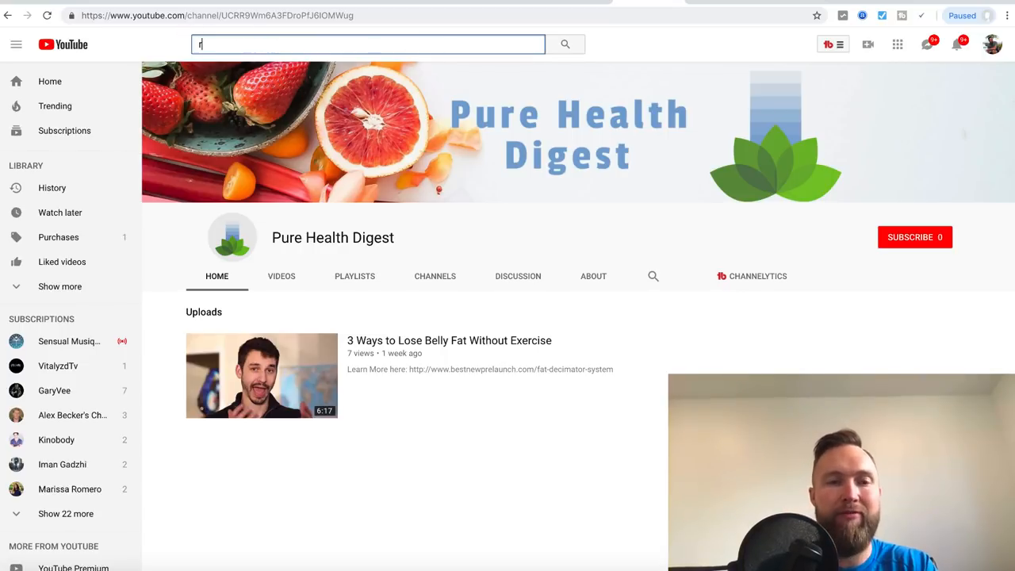
# - Search YouTube for "real im reviews" and show the Real IM Reviews channel's uploaded videos
pyautogui.write('eal im reviews')
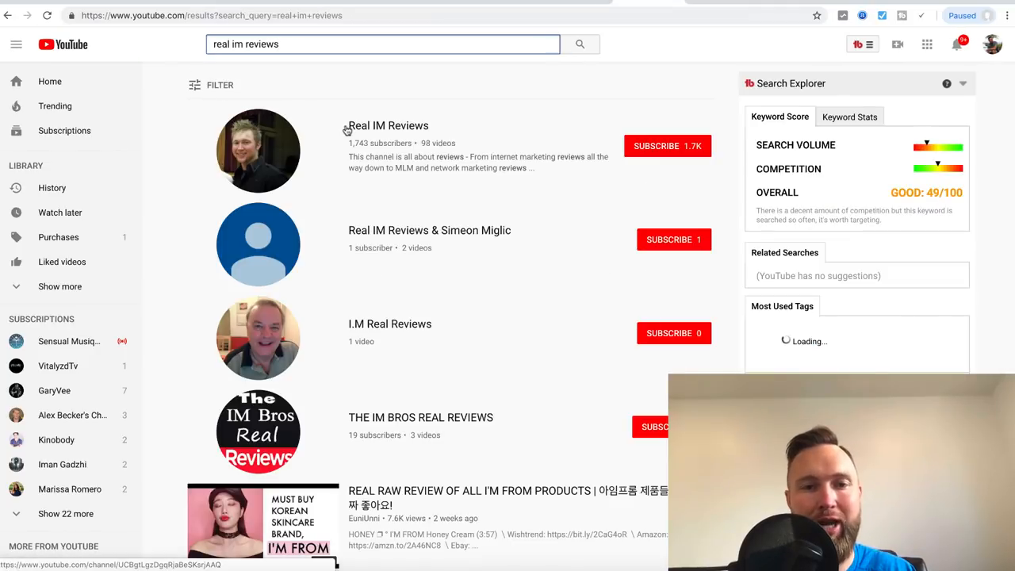
pyautogui.click(387, 125)
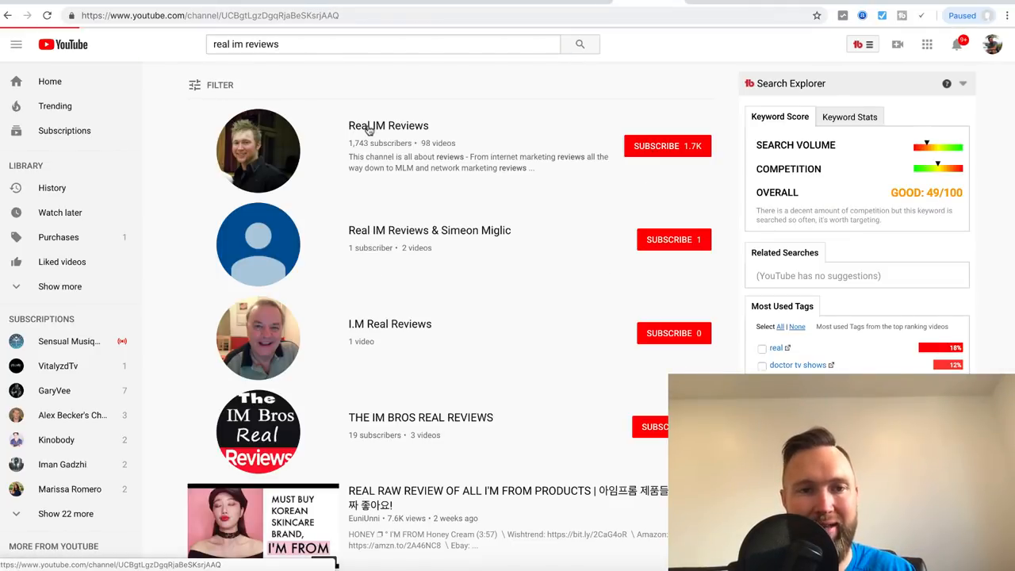
pyautogui.click(387, 125)
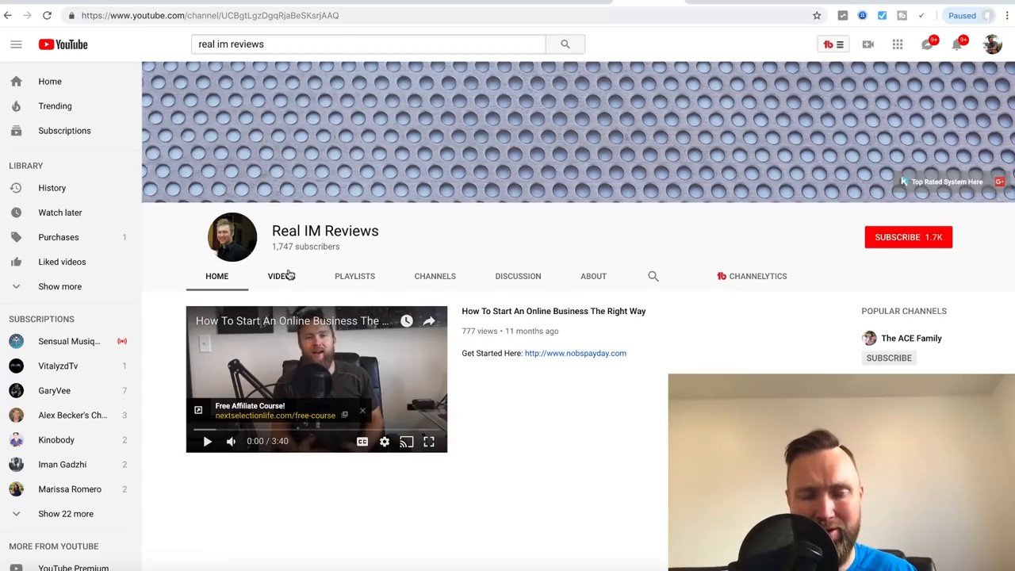
pyautogui.click(281, 276)
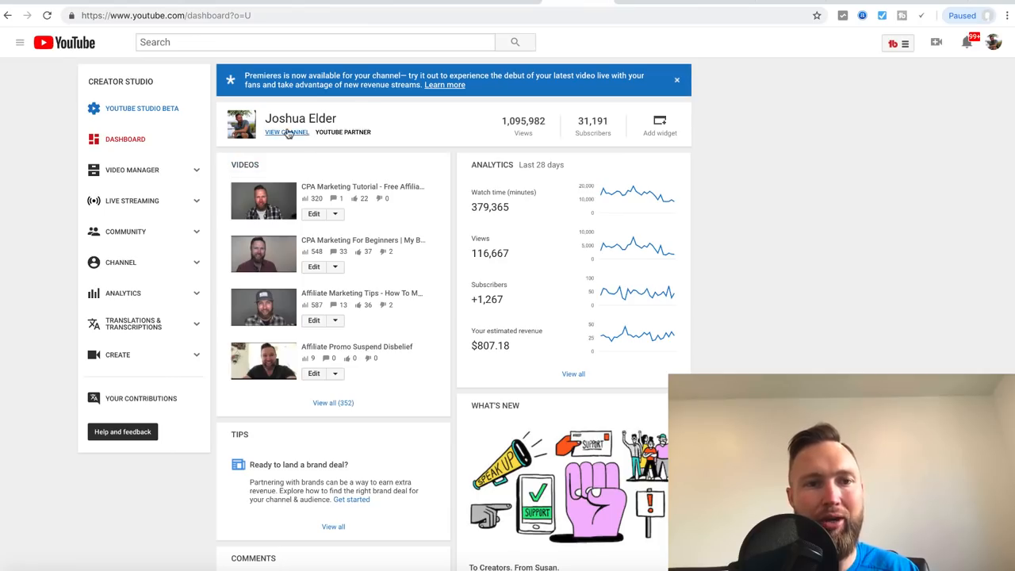
# - Leave the Creator Studio dashboard for the public channel's Videos grid
pyautogui.click(286, 132)
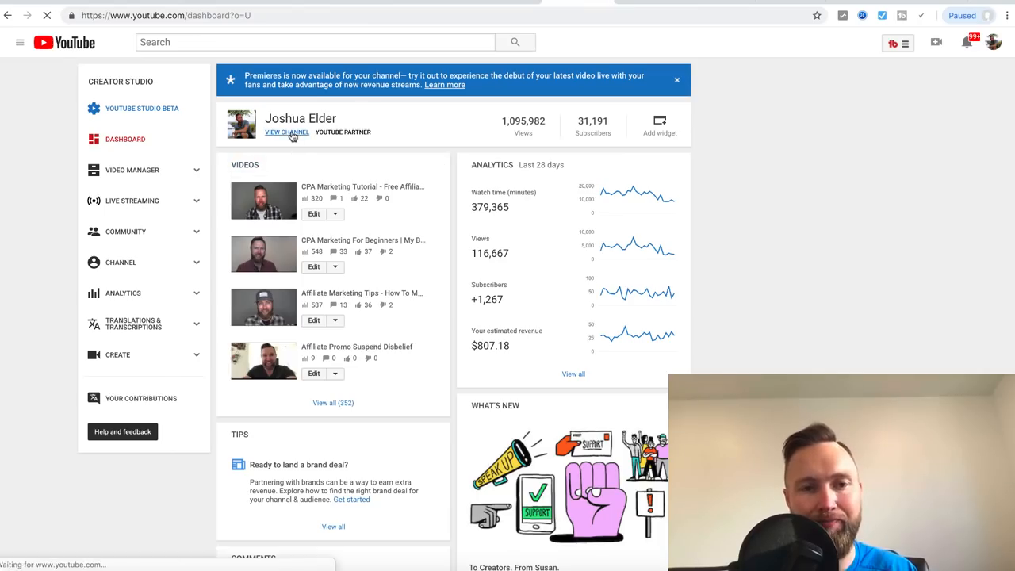
pyautogui.click(285, 133)
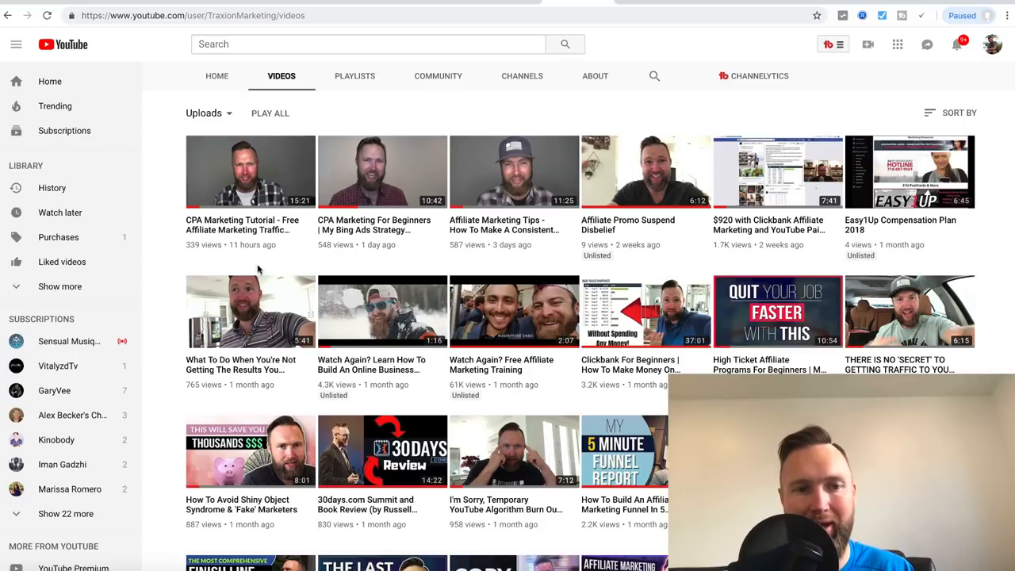
pyautogui.moveTo(251, 230)
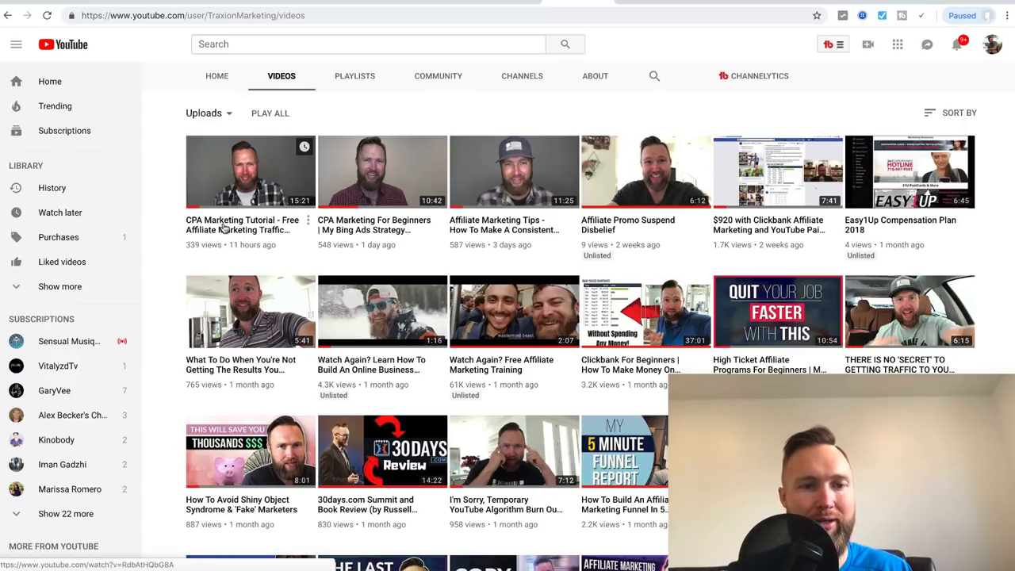
pyautogui.click(251, 171)
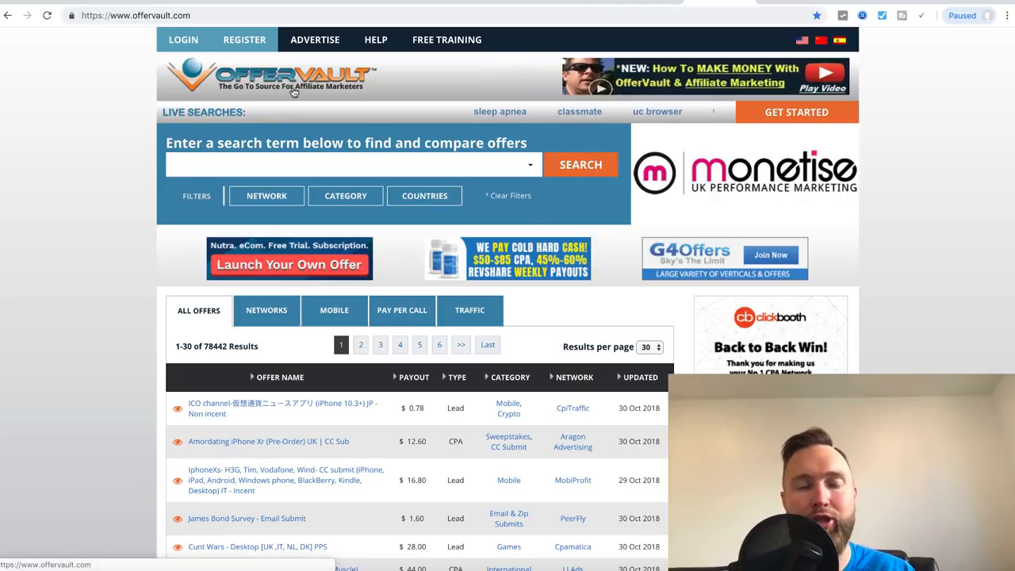
# - Scroll the OfferVault home page down to the offer table and Trending Searches box
pyautogui.scroll(-3)
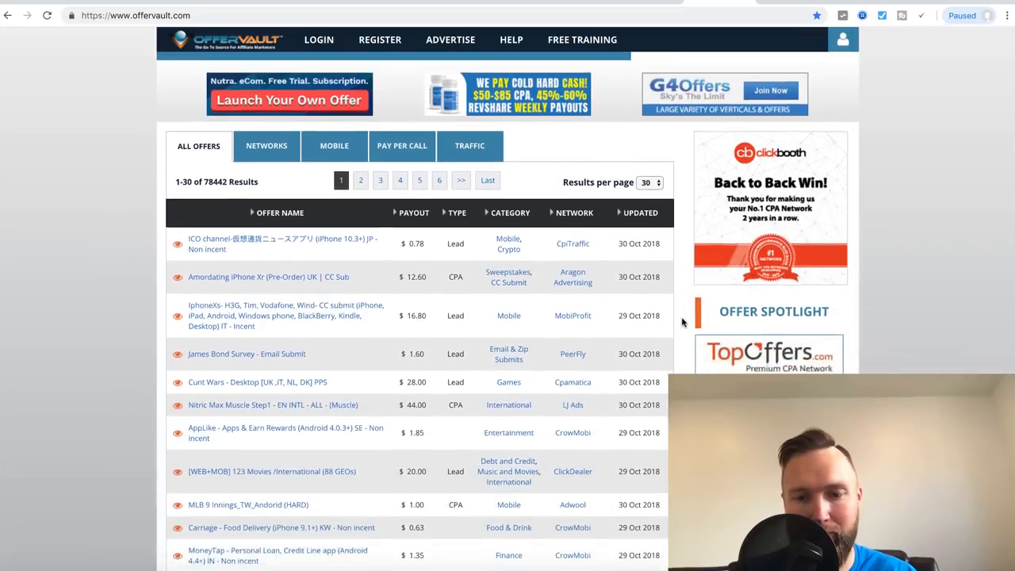
pyautogui.scroll(-3)
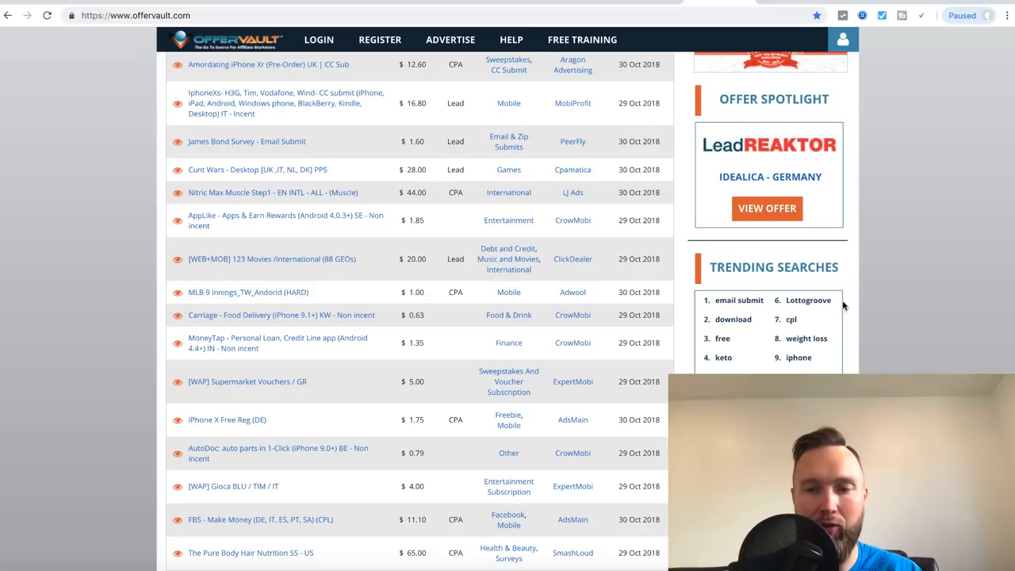
pyautogui.scroll(-3)
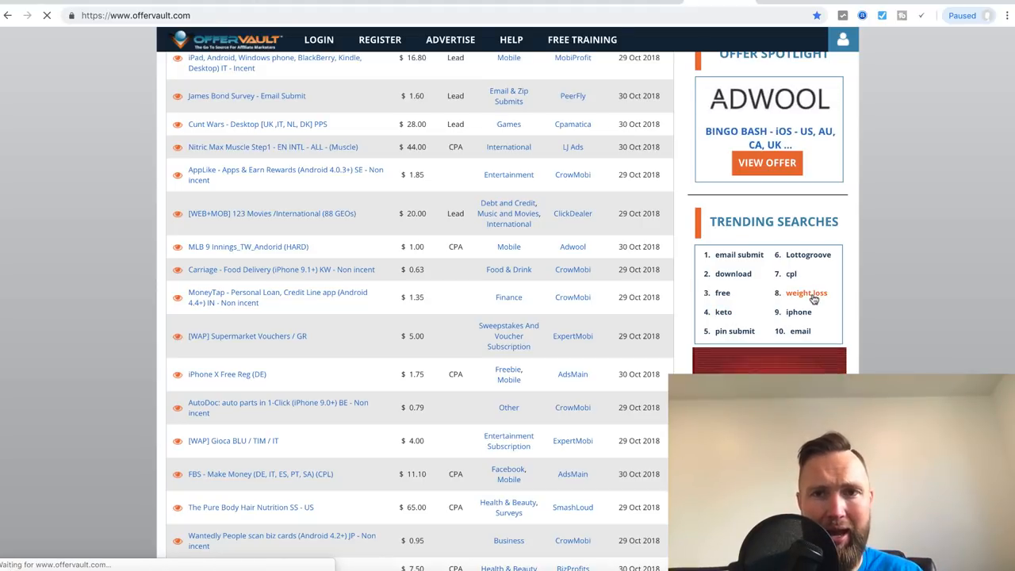
# - Search the trending term "weight loss" and browse its 771 offer results
pyautogui.click(806, 291)
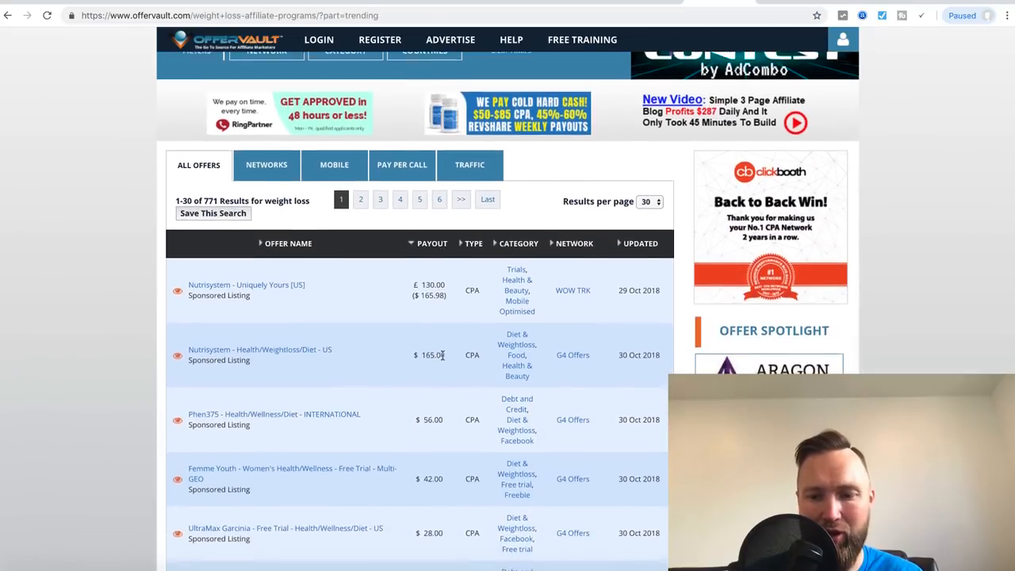
pyautogui.scroll(-3)
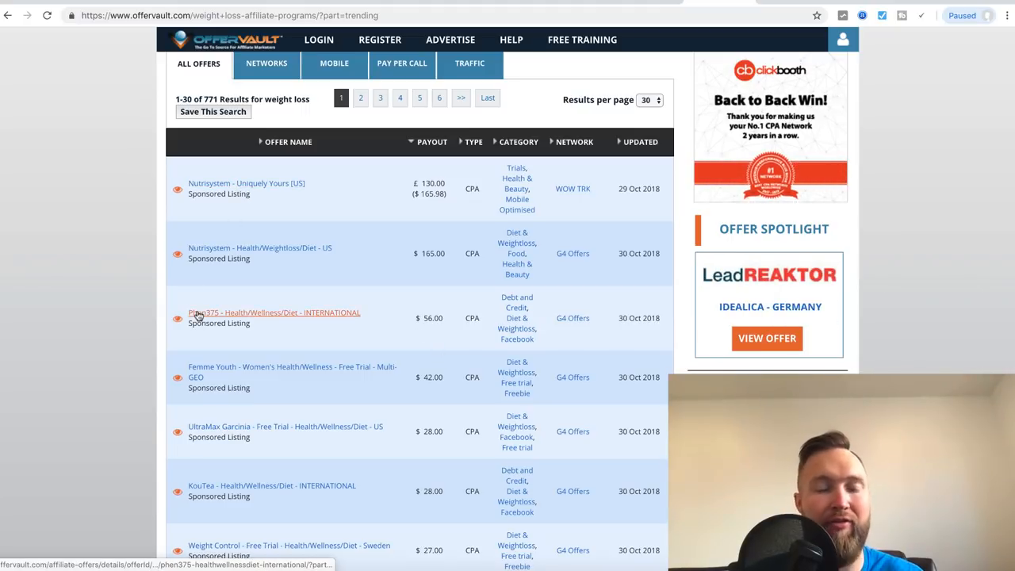
pyautogui.scroll(-3)
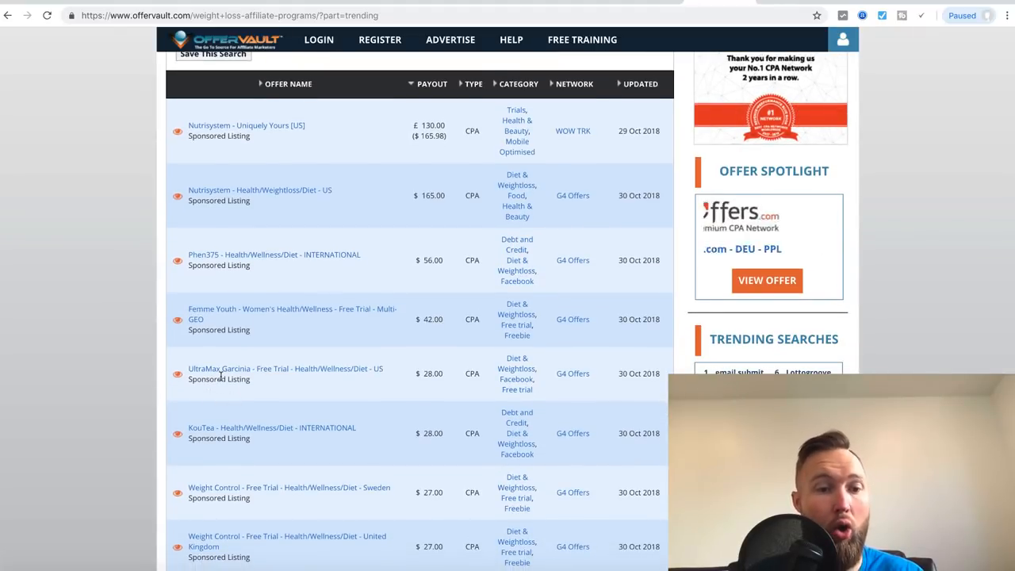
pyautogui.scroll(-3)
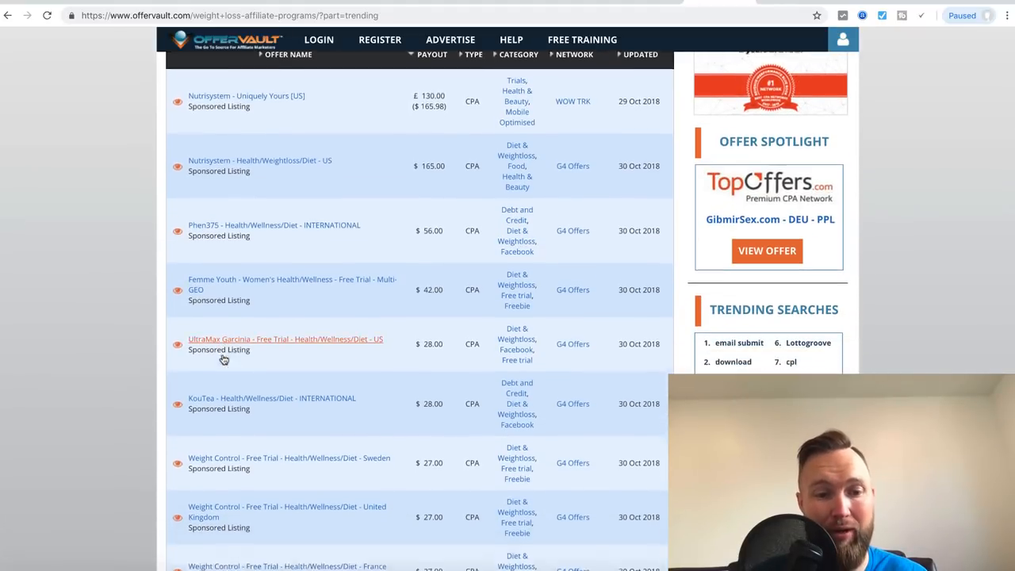
pyautogui.scroll(-3)
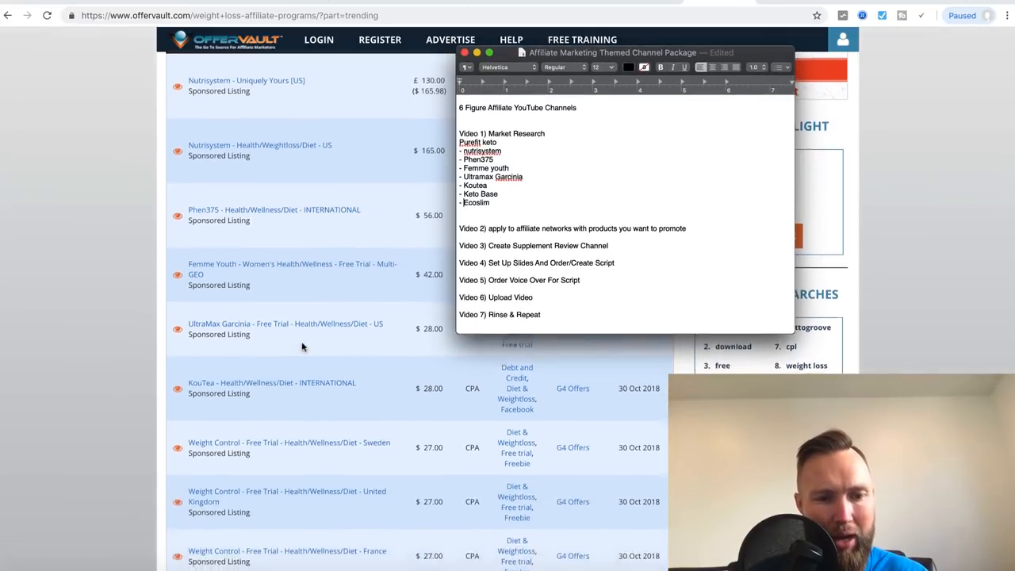
# - Scroll through the remaining page-1 weight-loss offers down to the pagination
pyautogui.scroll(-3)
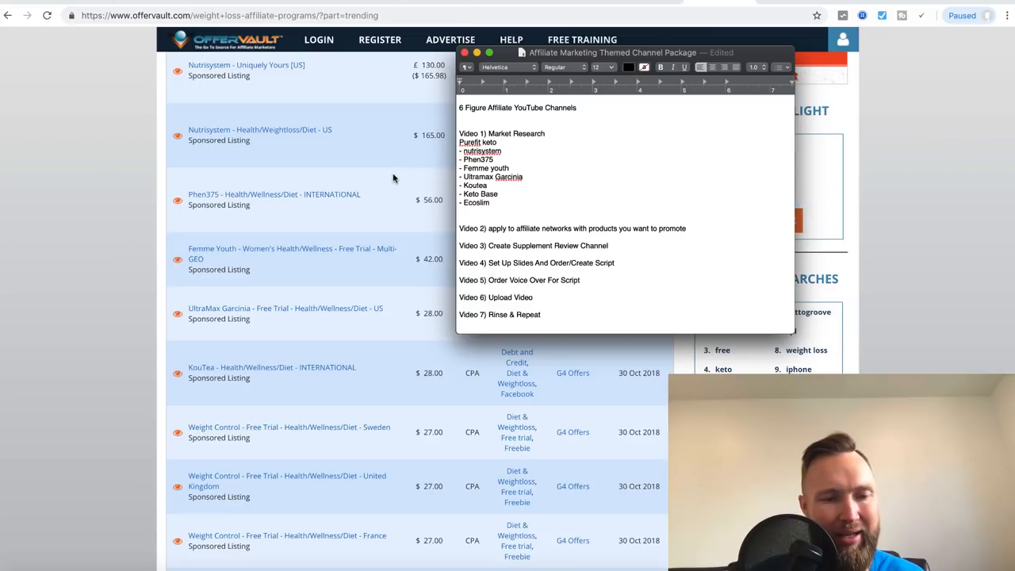
pyautogui.scroll(-3)
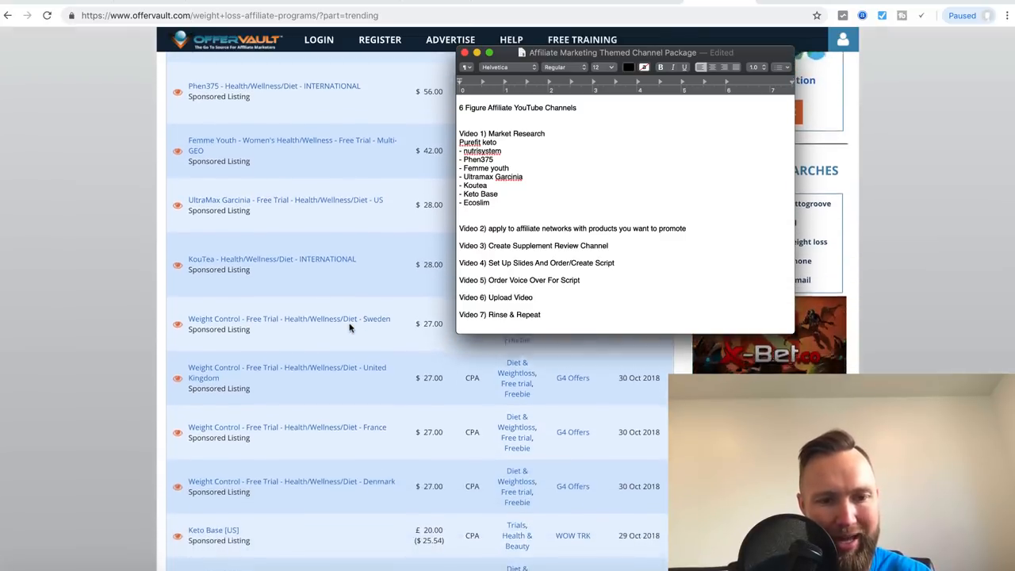
pyautogui.scroll(-3)
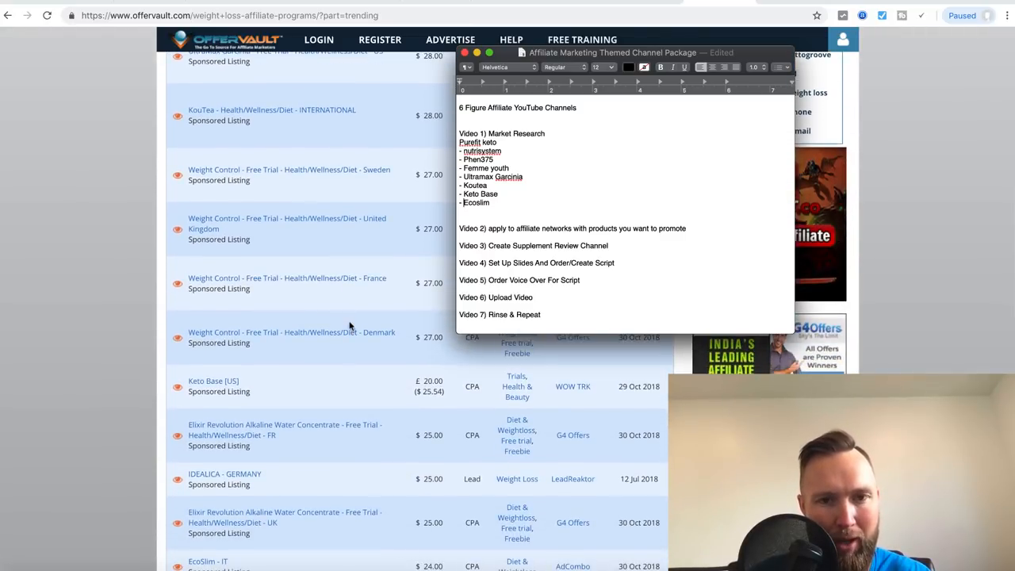
pyautogui.scroll(-3)
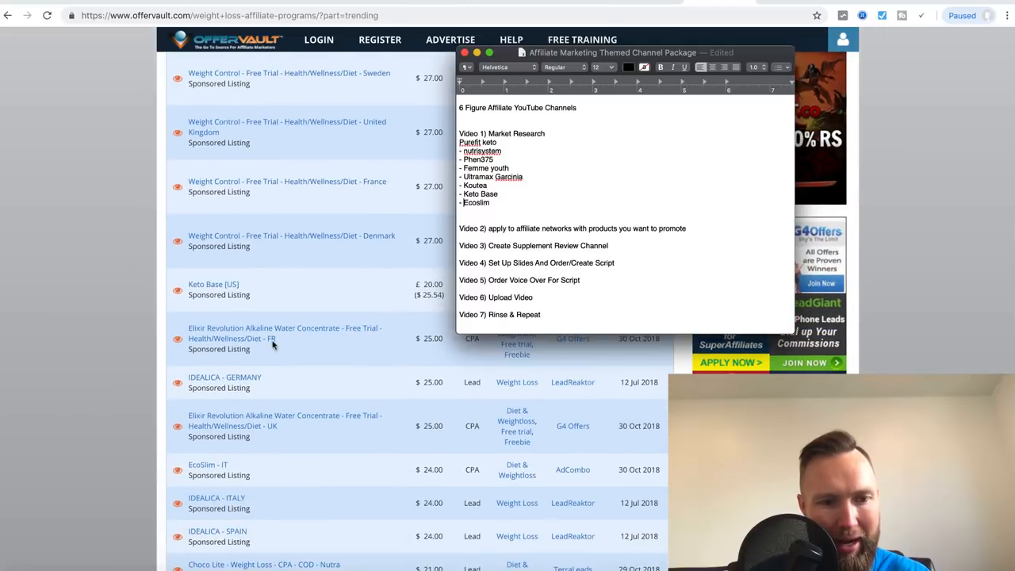
pyautogui.scroll(-3)
pyautogui.write('- idealica')
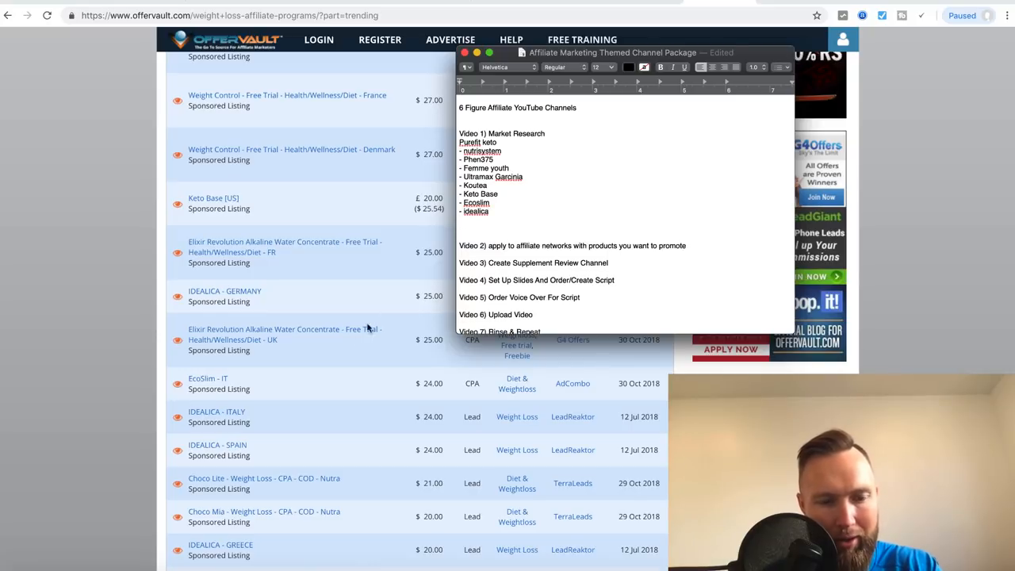
pyautogui.scroll(-3)
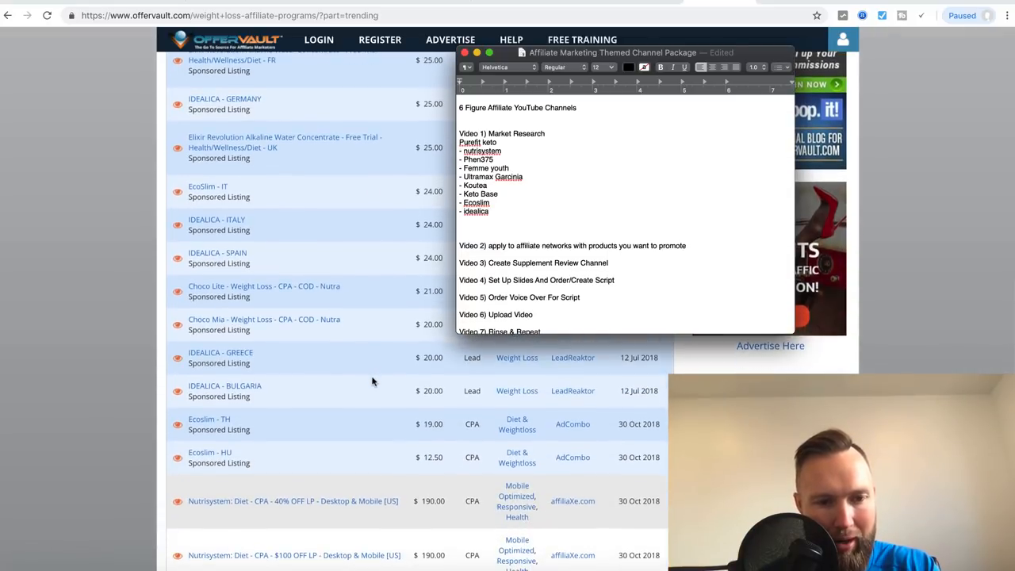
pyautogui.write('Eo')
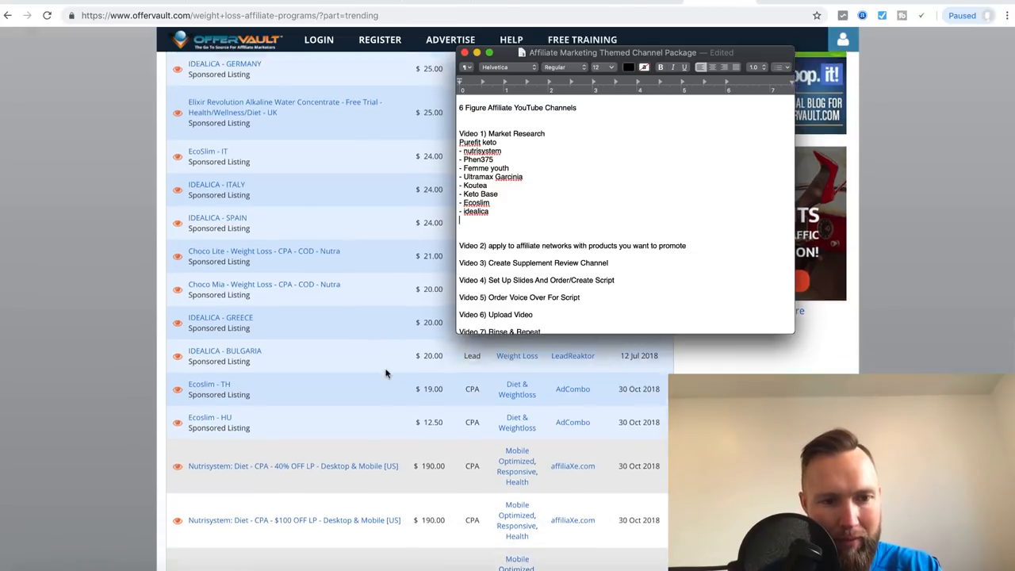
pyautogui.scroll(-3)
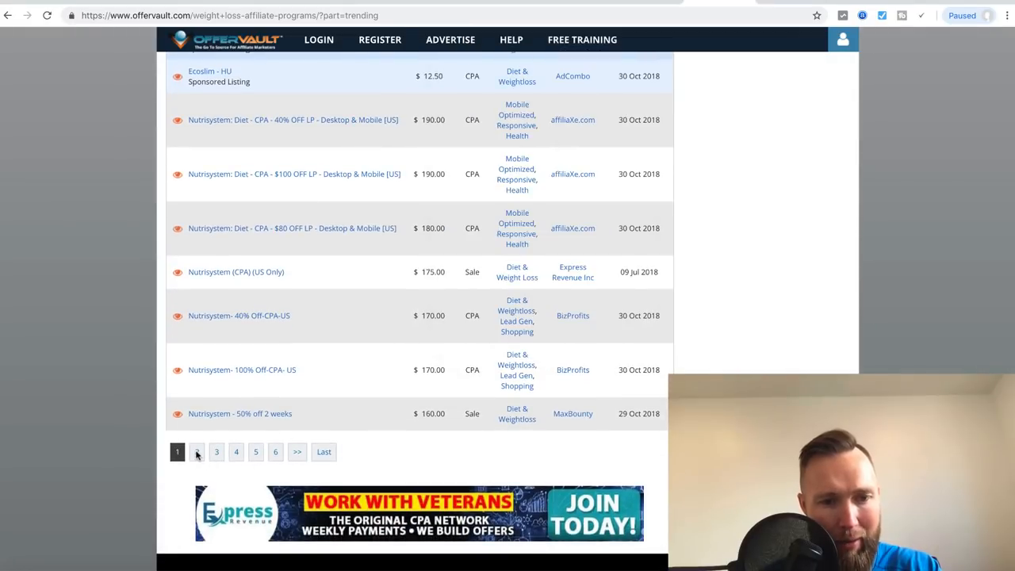
# - Load the second page of weight-loss offer results
pyautogui.click(197, 451)
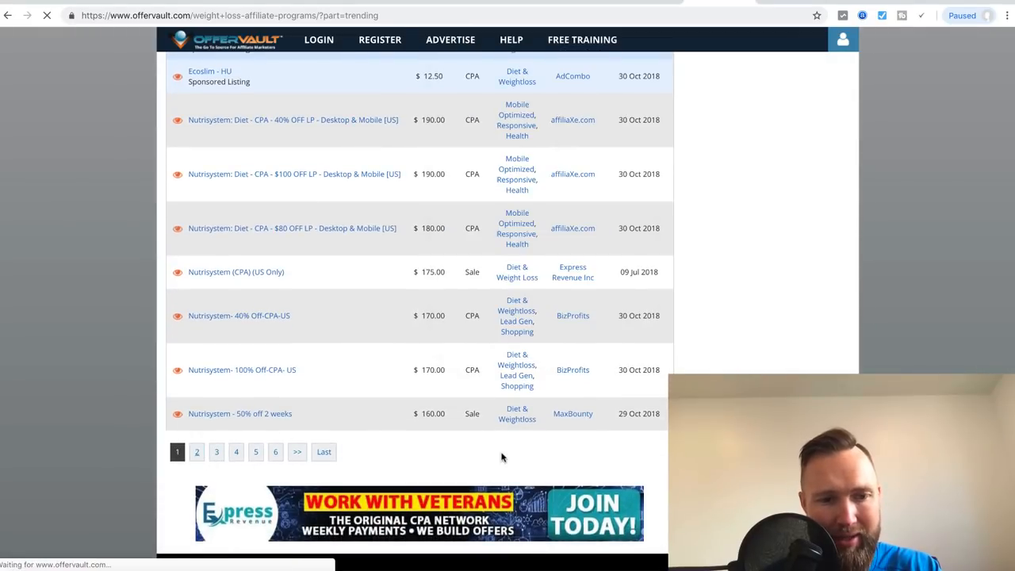
pyautogui.click(324, 452)
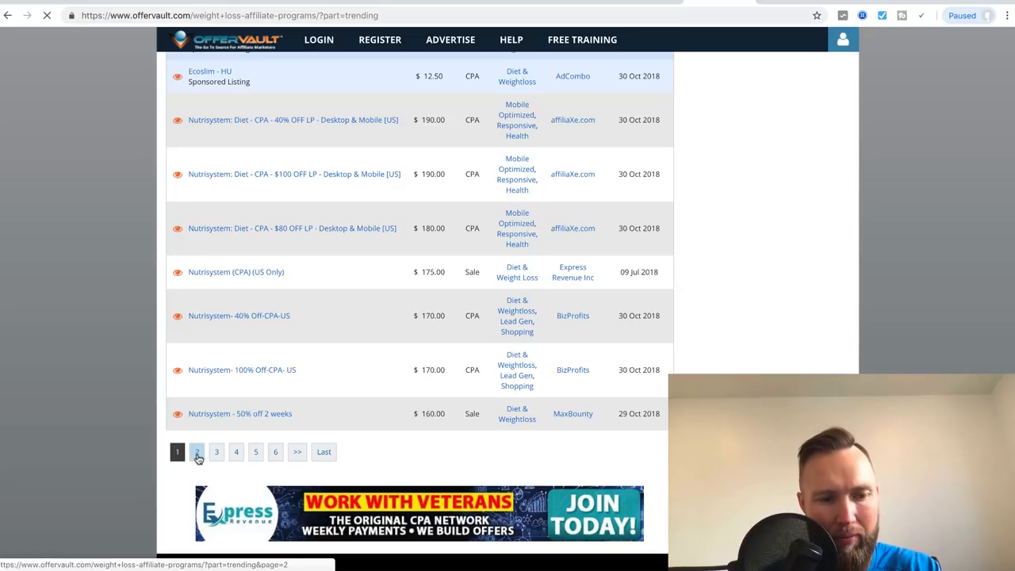
pyautogui.click(197, 450)
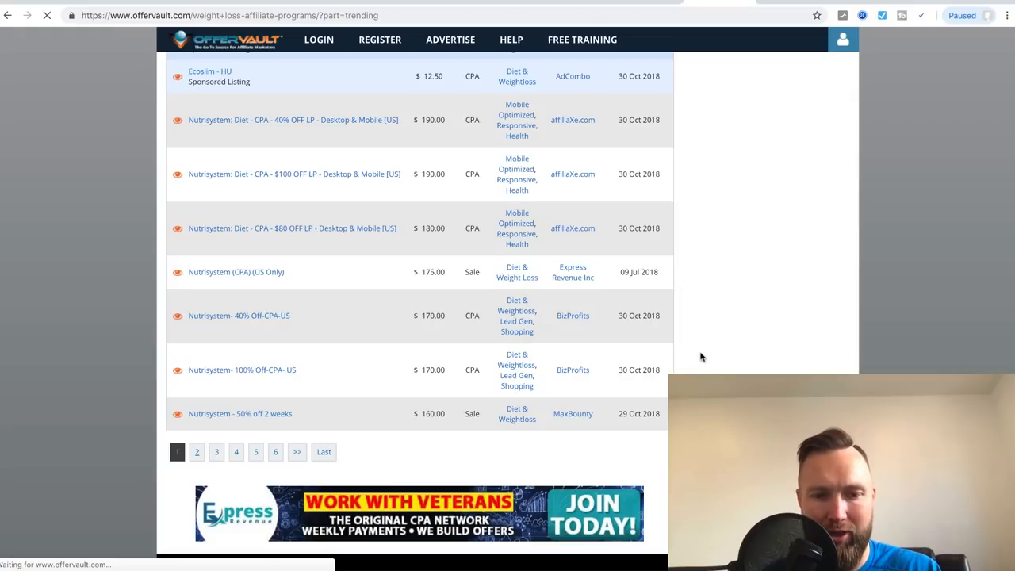
pyautogui.scroll(3)
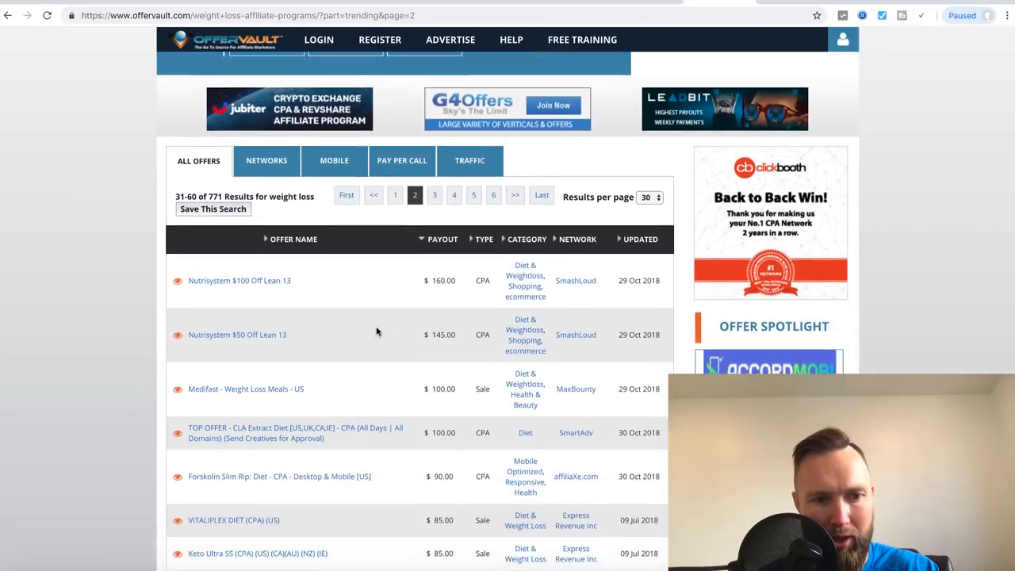
pyautogui.scroll(-3)
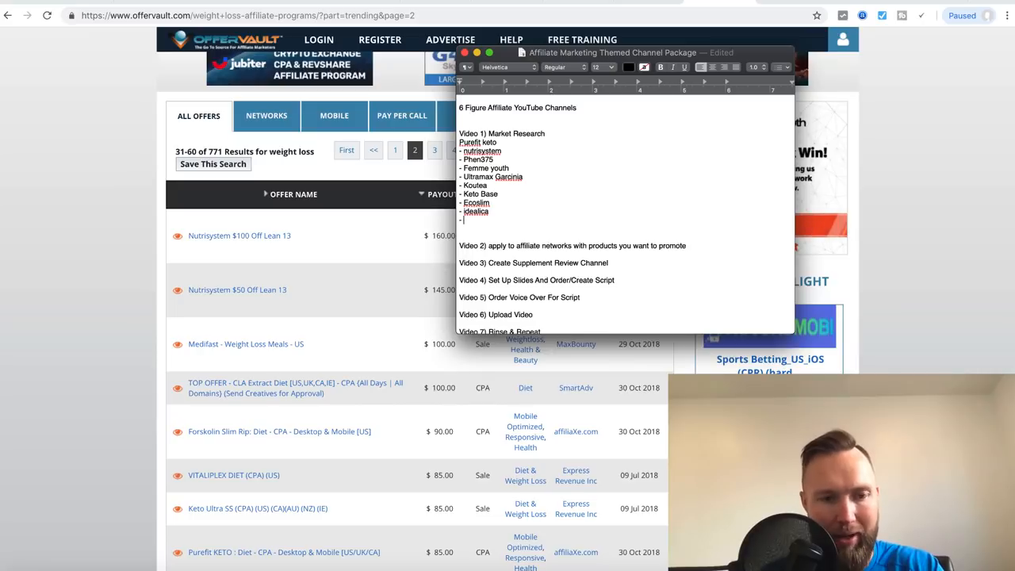
# - Add "- Forskolin Slim Rip", "- Keto Ultra SS" and "- Keto Kinetics" to the Market Research list
pyautogui.write('Forskolin Slim Rip')
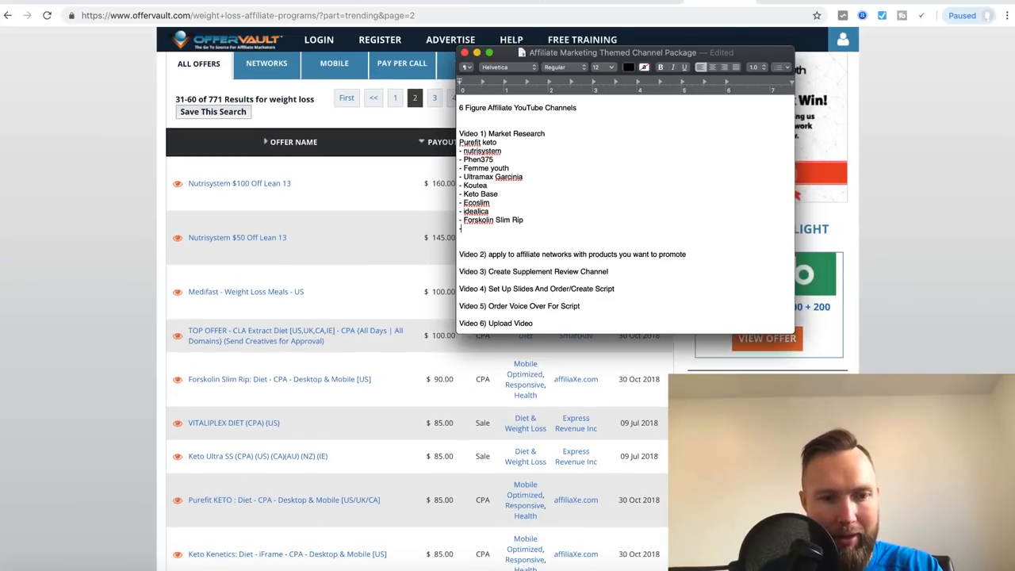
pyautogui.write('Keto Ultra')
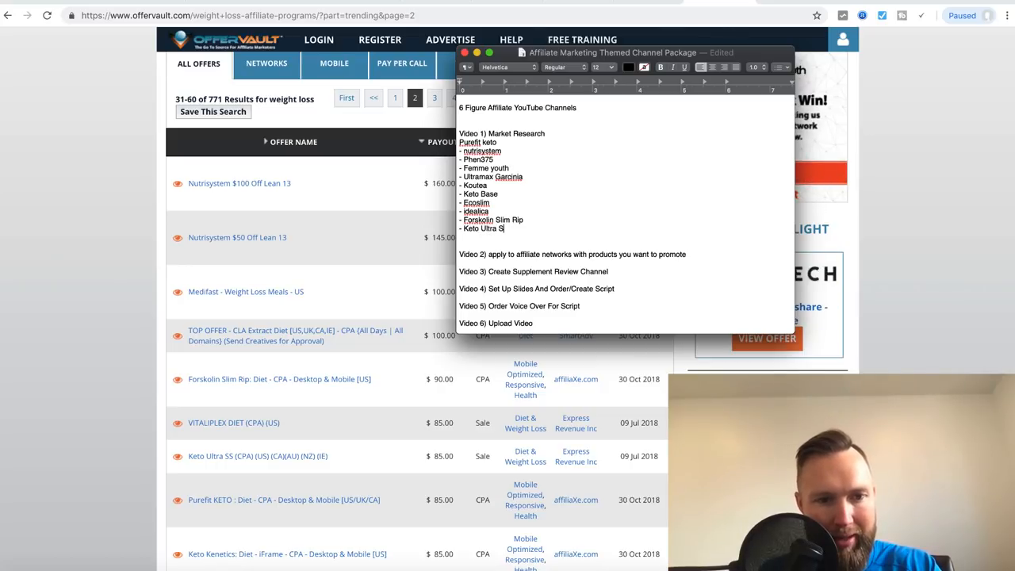
pyautogui.write('S')
pyautogui.write('- Keto Kinetics')
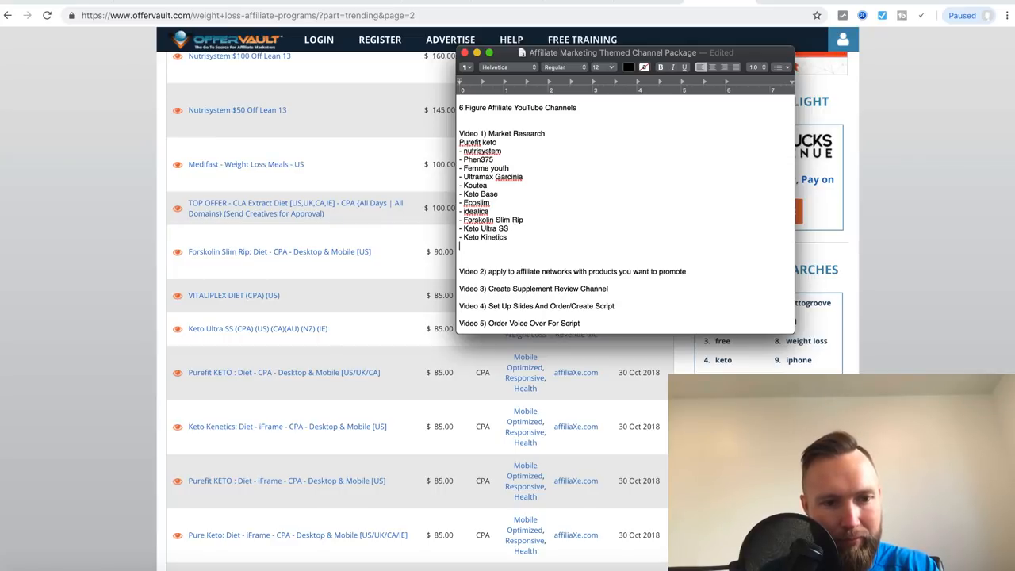
pyautogui.scroll(-3)
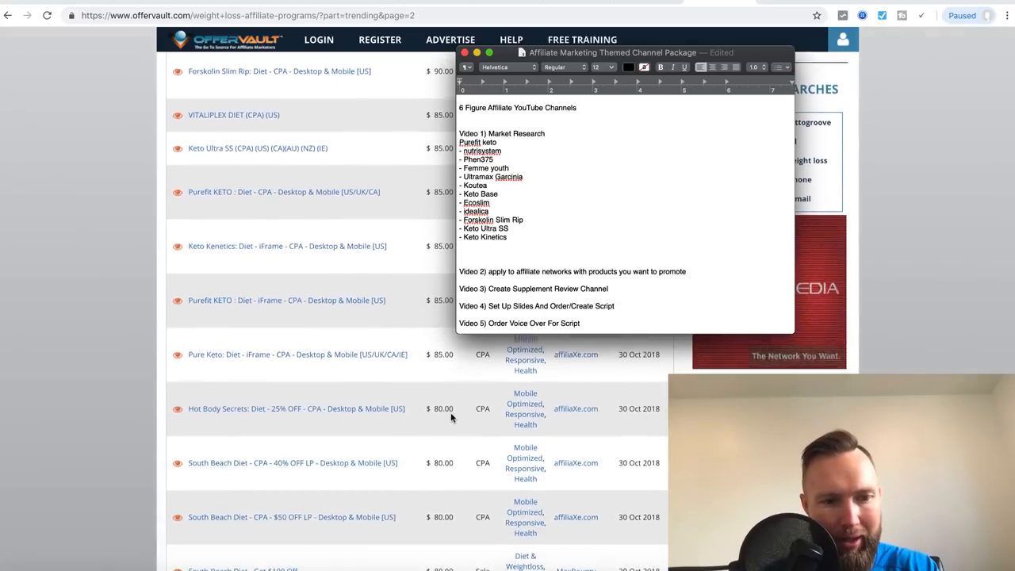
pyautogui.scroll(-3)
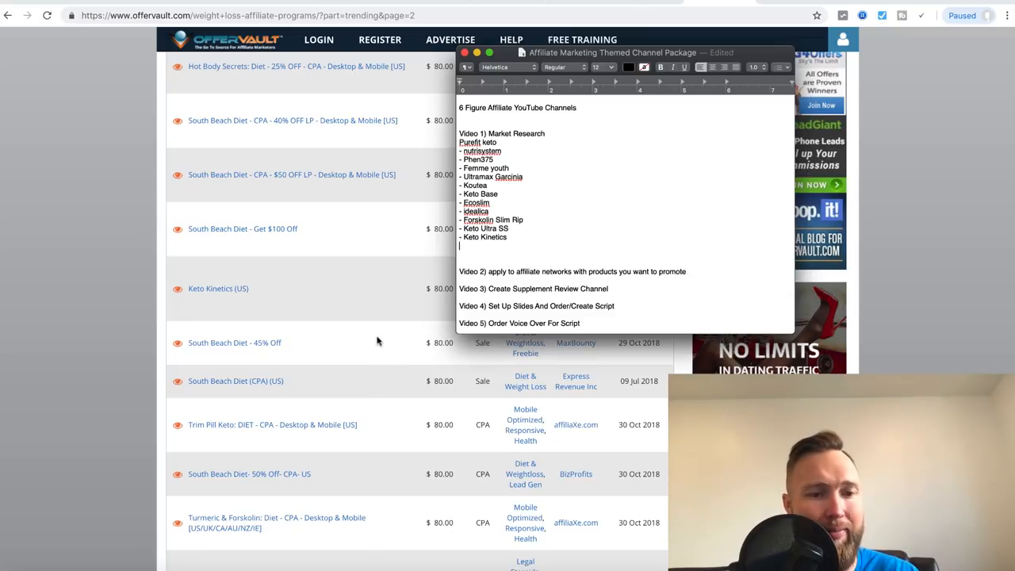
# - Add "- Slim Trim 2000" and "- Turmeric & Forskolin Diet" to the keyword list
pyautogui.scroll(-3)
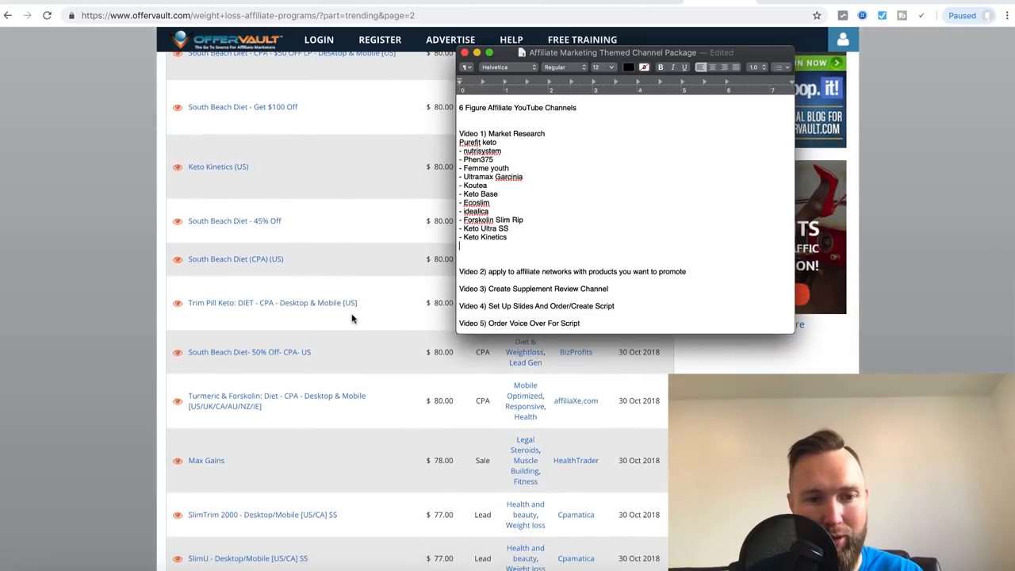
pyautogui.scroll(-3)
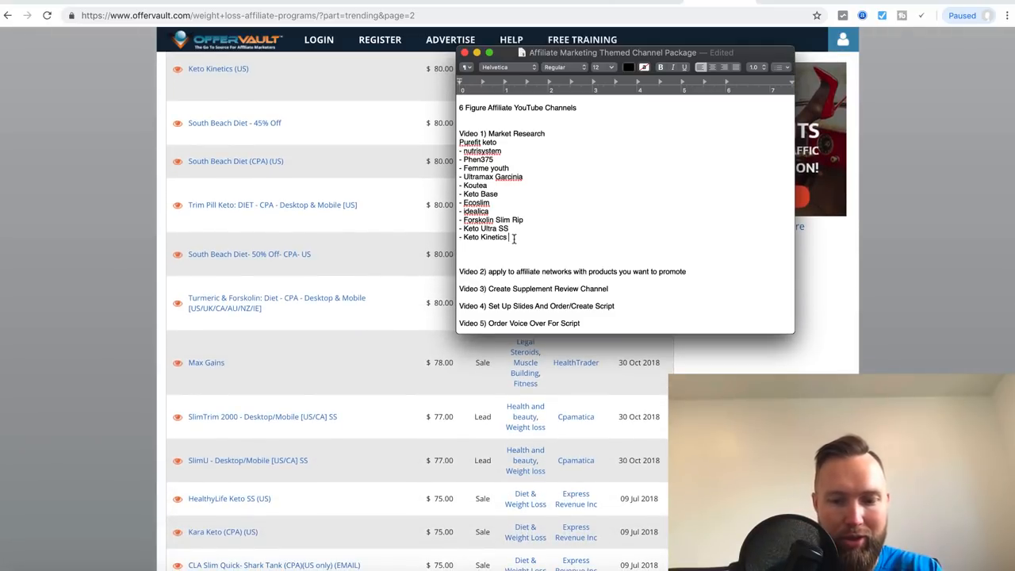
pyautogui.write('Slim Trim 2000')
pyautogui.write('-')
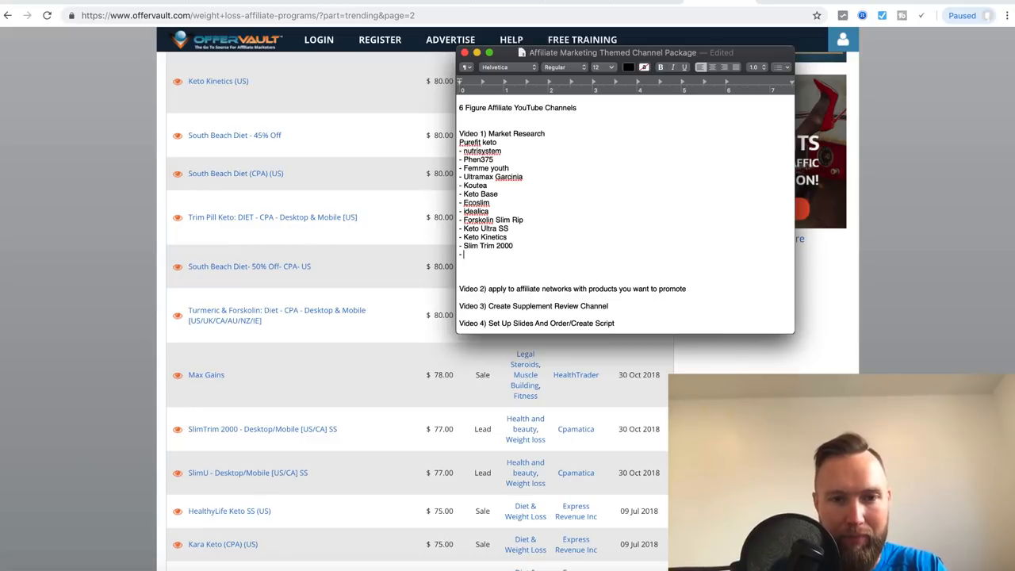
pyautogui.write('Turmeric & Forskolin Diet')
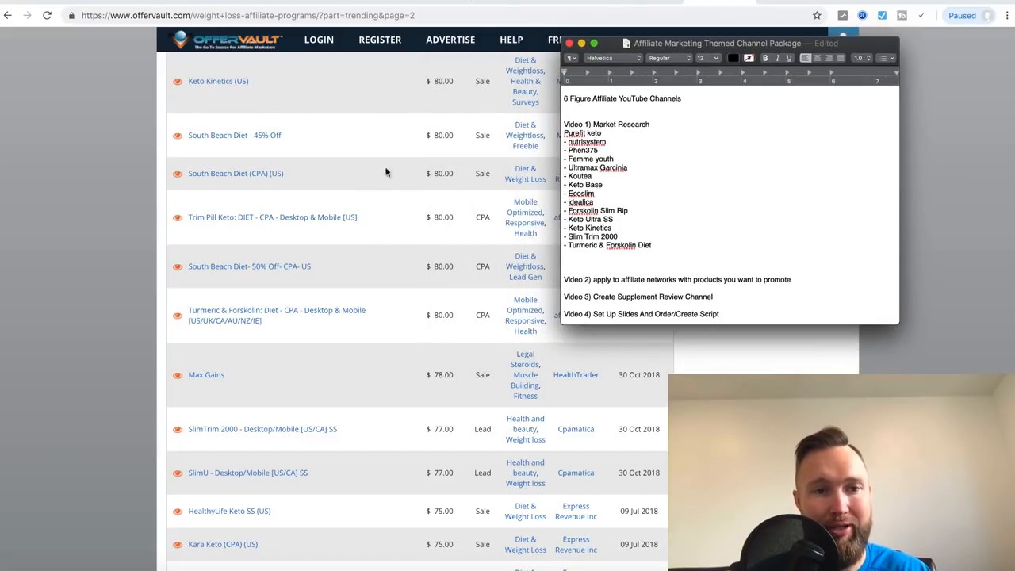
pyautogui.moveTo(384, 222)
pyautogui.write('- Kara Keto')
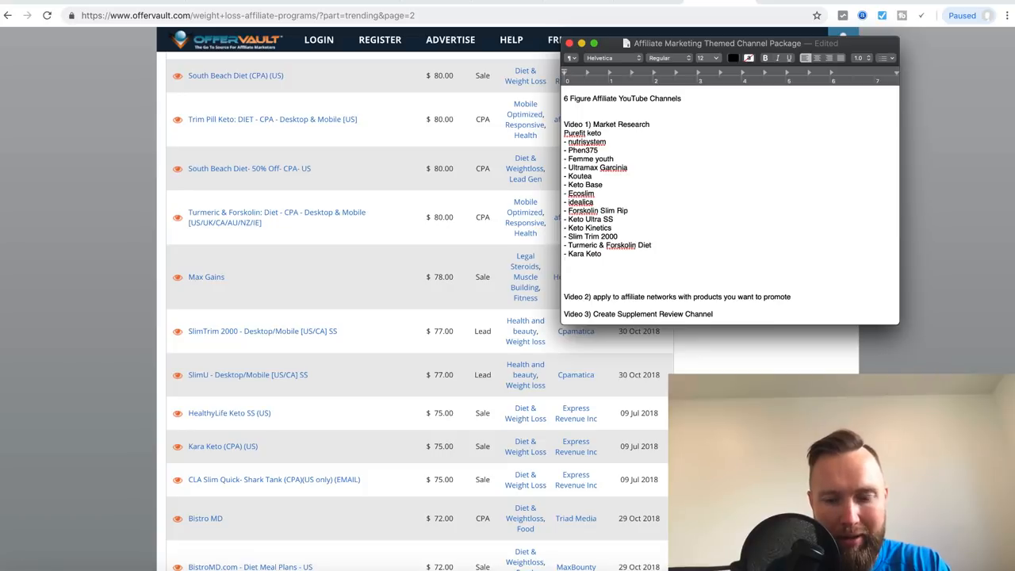
# - Add "- HealthyLife Keto SS" and "- Keto Ultra Diet" to the keyword list
pyautogui.write('- Healthy L')
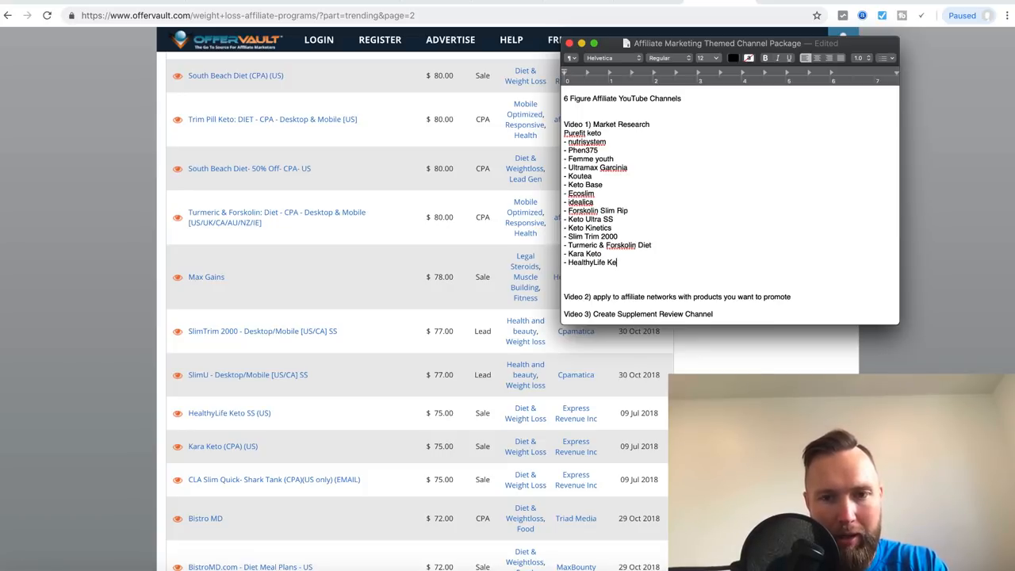
pyautogui.write('SS')
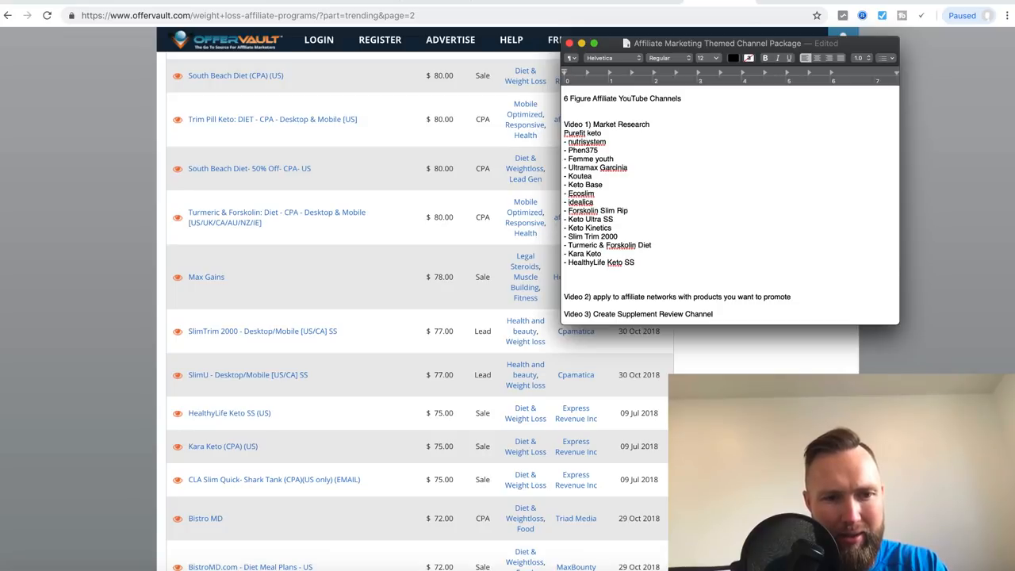
pyautogui.scroll(-3)
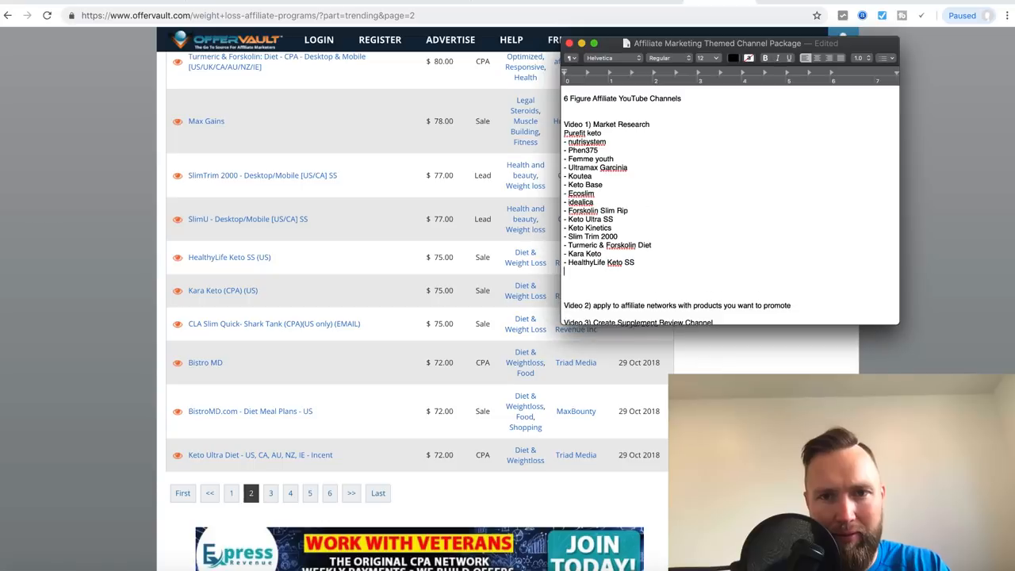
pyautogui.write('-')
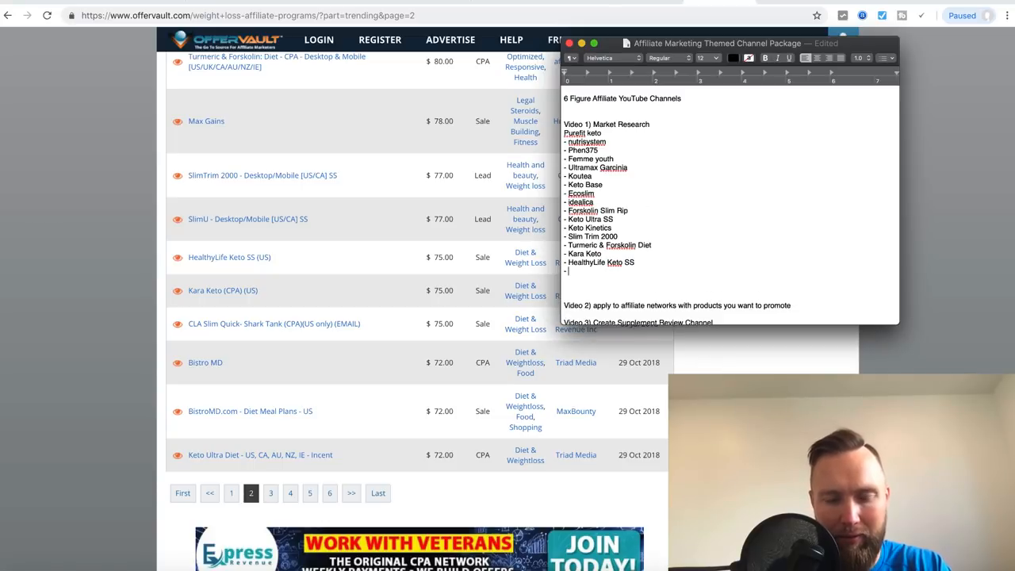
pyautogui.write('Keto Ultra')
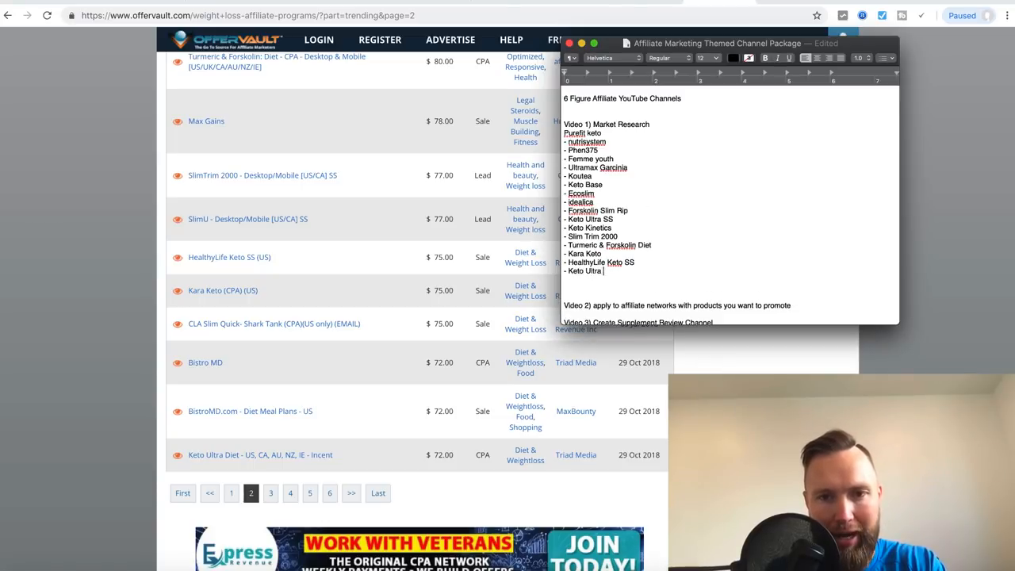
pyautogui.write('Diet')
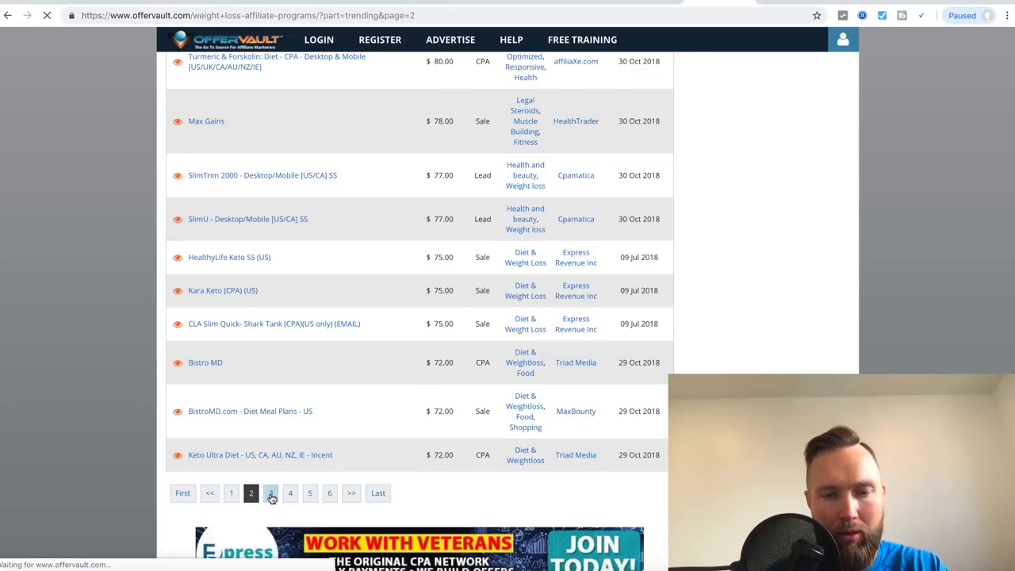
# - Load page 3 of the weight-loss offers and add "- BioFit" to the list
pyautogui.click(269, 492)
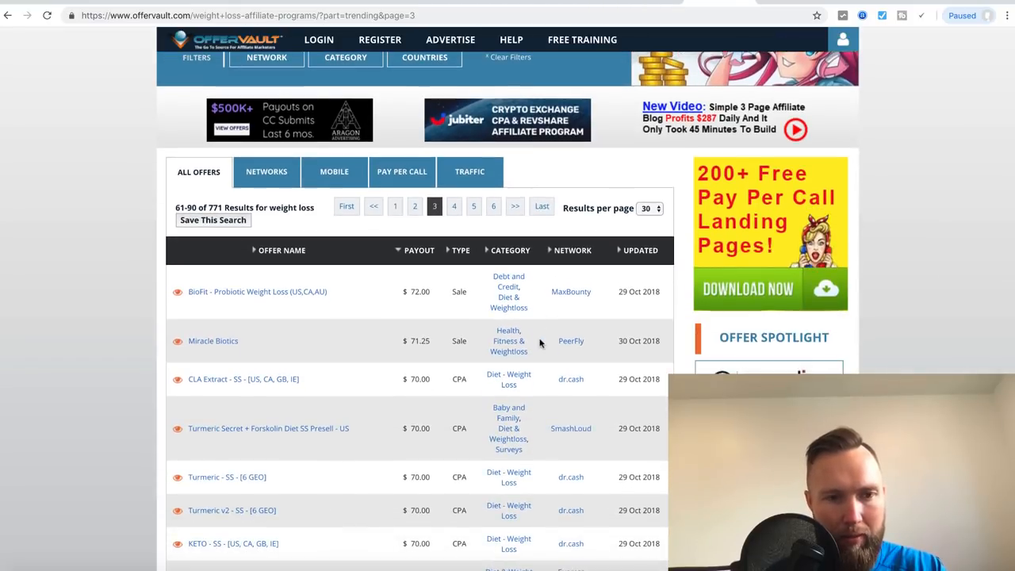
pyautogui.moveTo(626, 491)
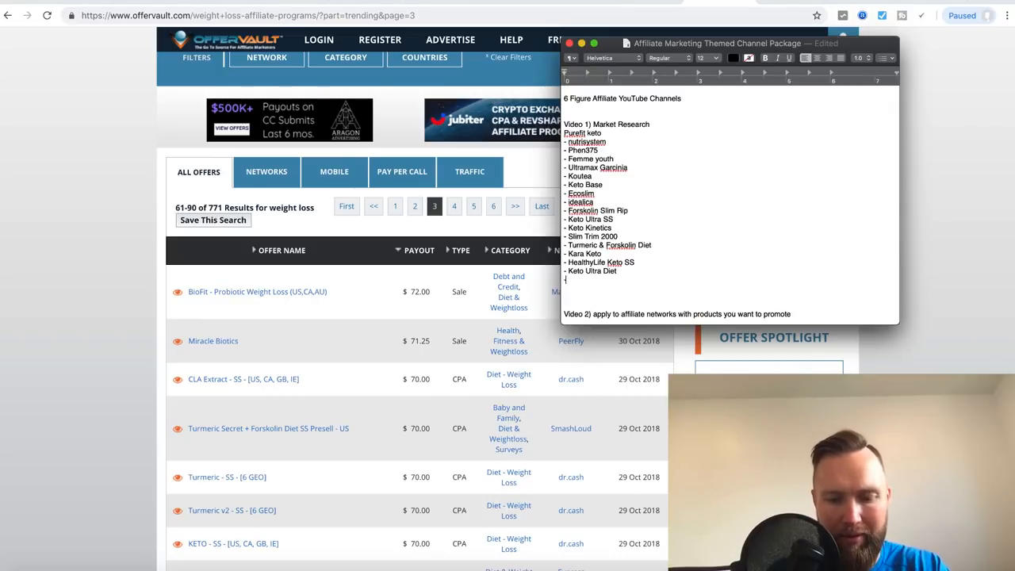
pyautogui.write('-BioFit')
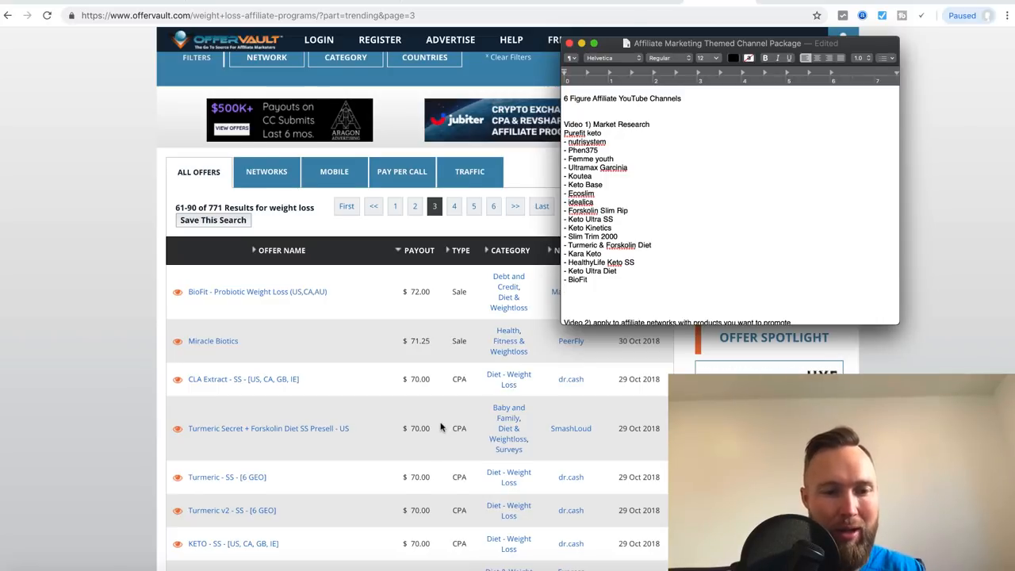
# - Add "- Pure Forskolin Short" and "- Raspberry Ketone" to the keyword list
pyautogui.scroll(-3)
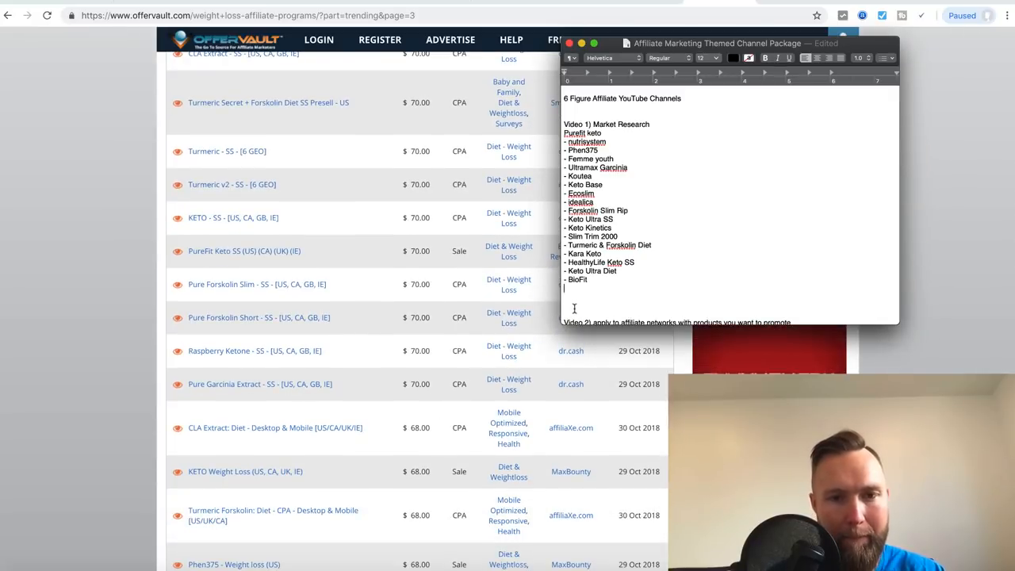
pyautogui.write('- Pur')
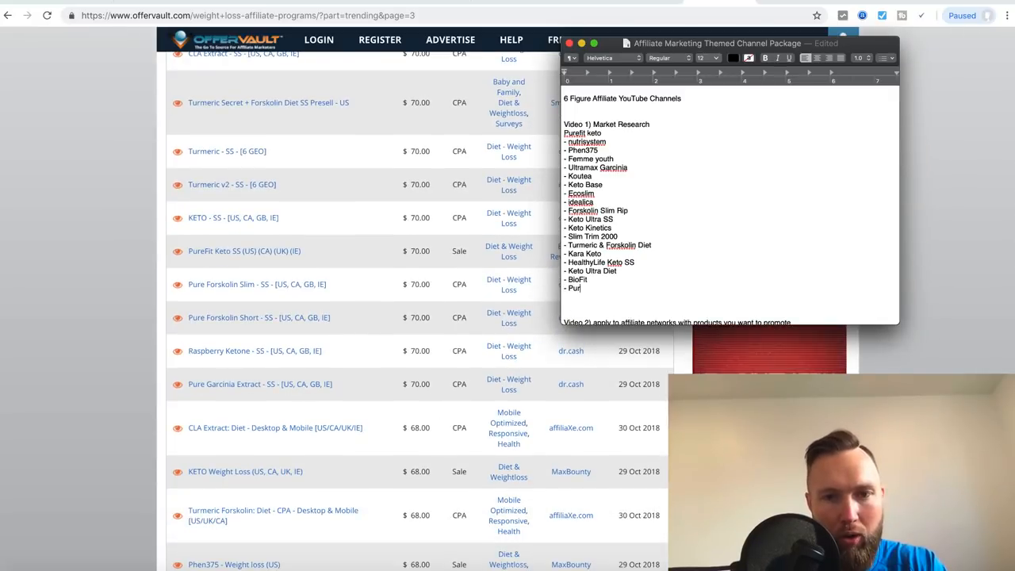
pyautogui.write('FO')
pyautogui.write('- Raspberry Ketone')
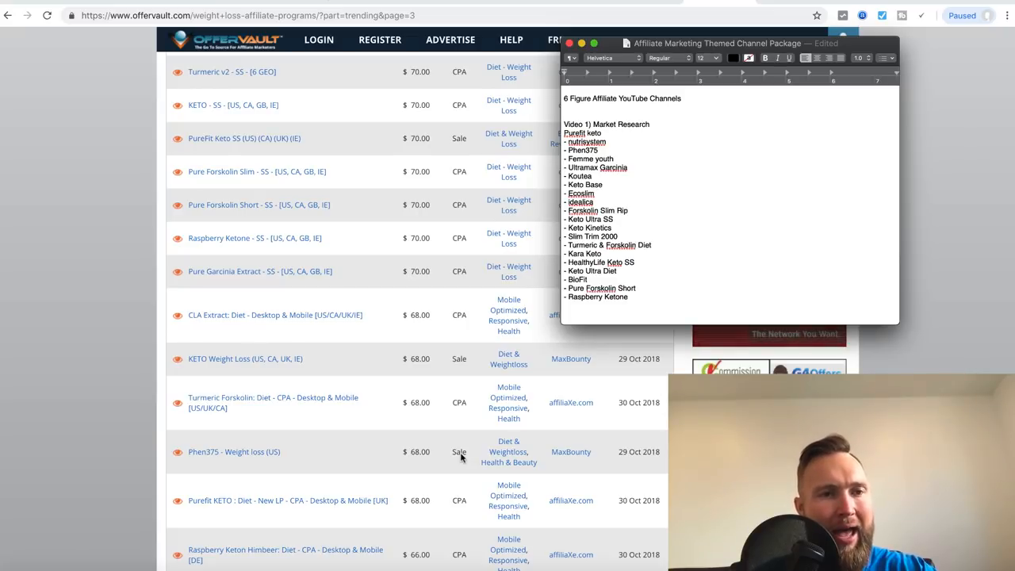
# - Append '- Keto X Factor' below Raspberry Ketone while checking the last page-3 offers
pyautogui.click(627, 296)
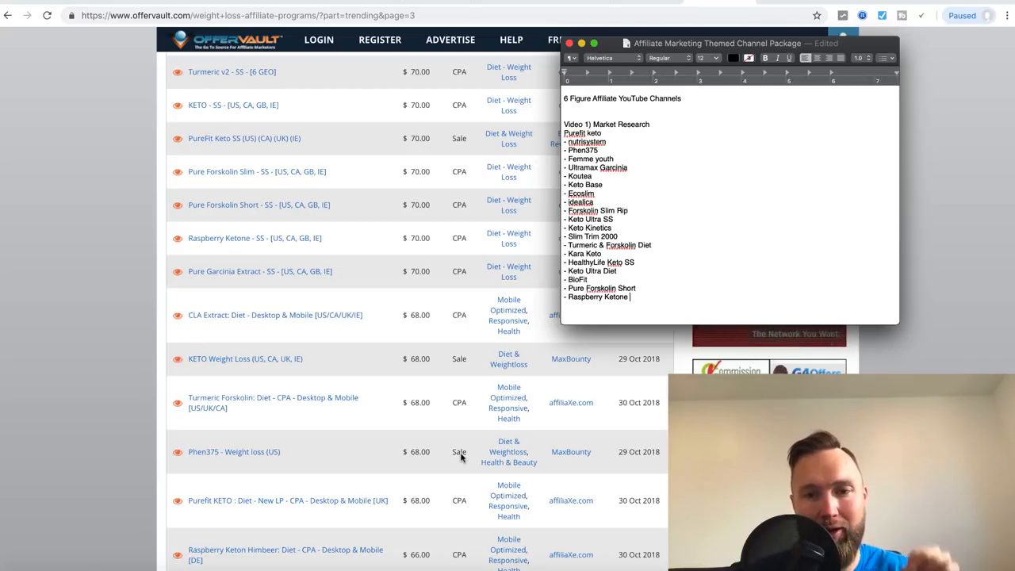
pyautogui.scroll(-3)
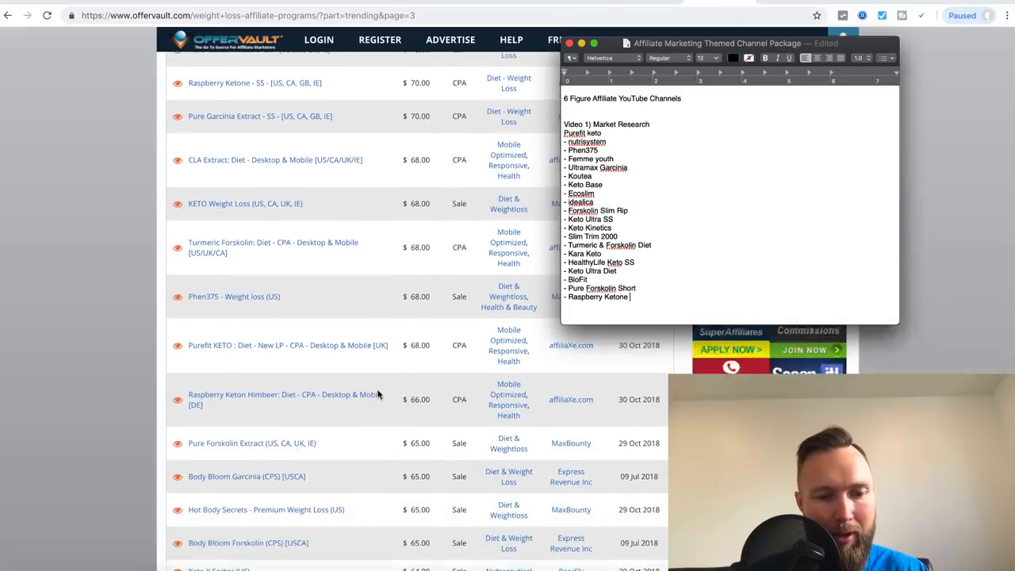
pyautogui.scroll(-3)
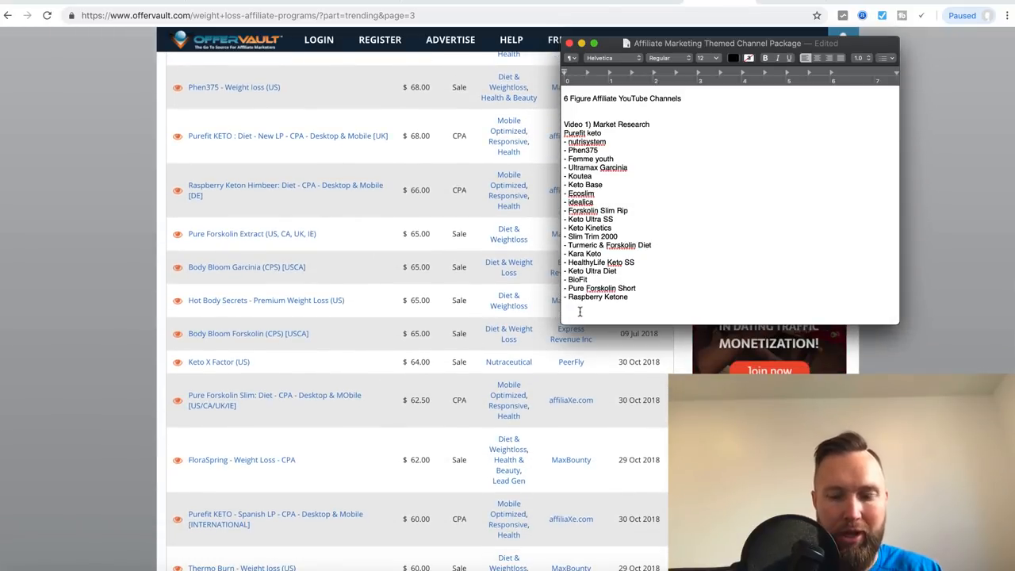
pyautogui.write('- Keto X')
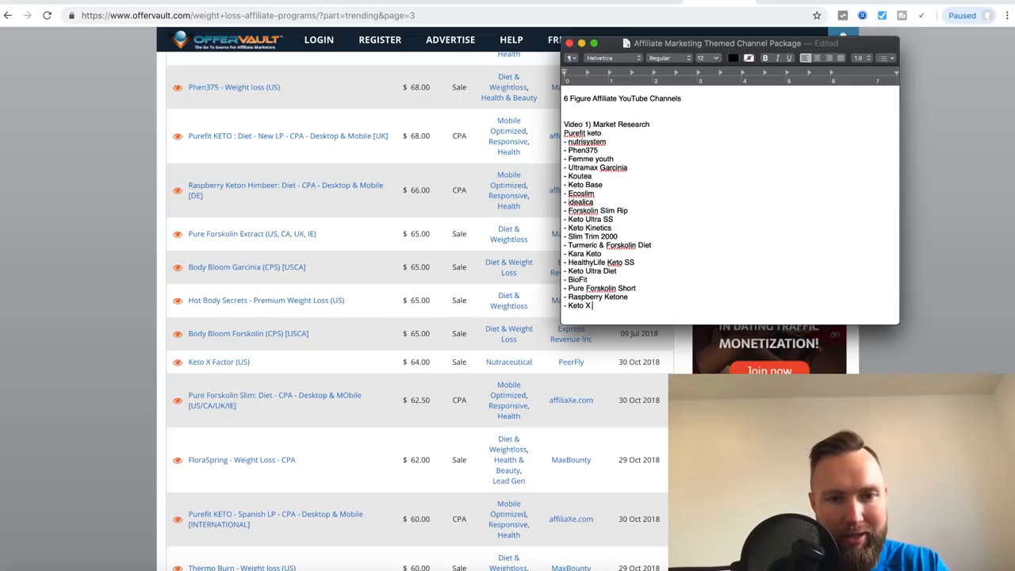
pyautogui.scroll(-3)
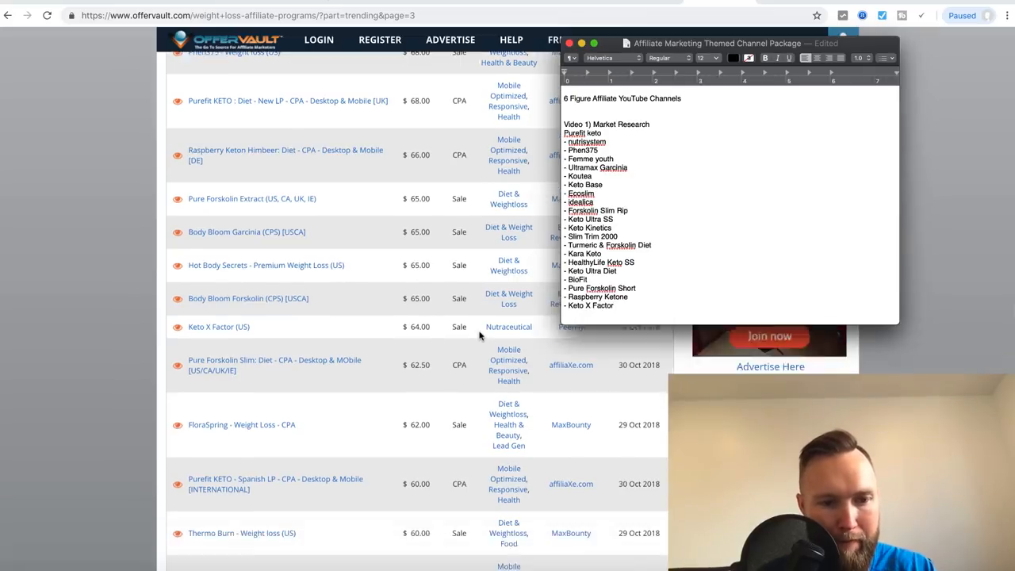
pyautogui.scroll(-3)
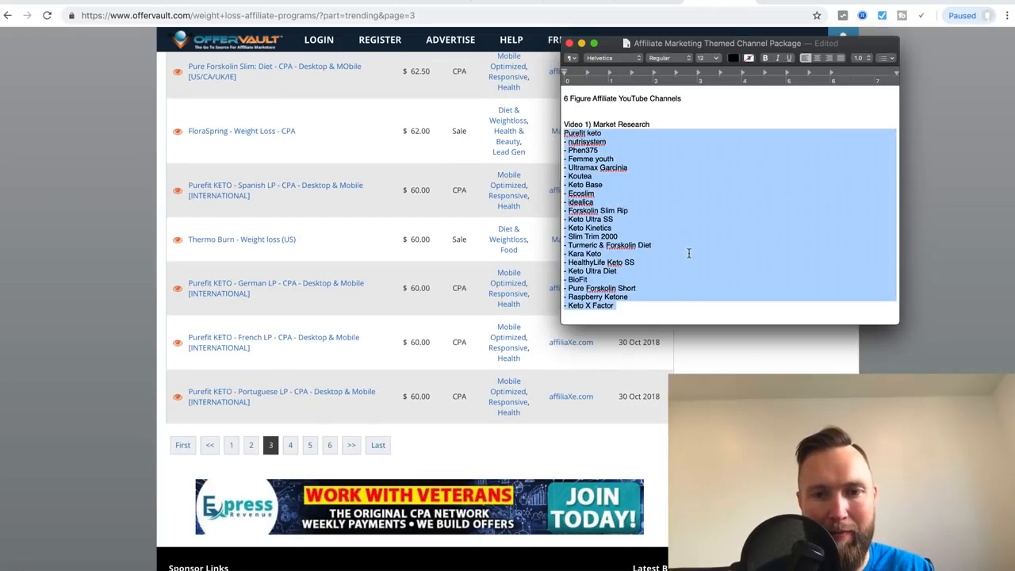
# - Review the finished keyword note and switch to the Purefit Keto Review deck in Keynote
pyautogui.scroll(-3)
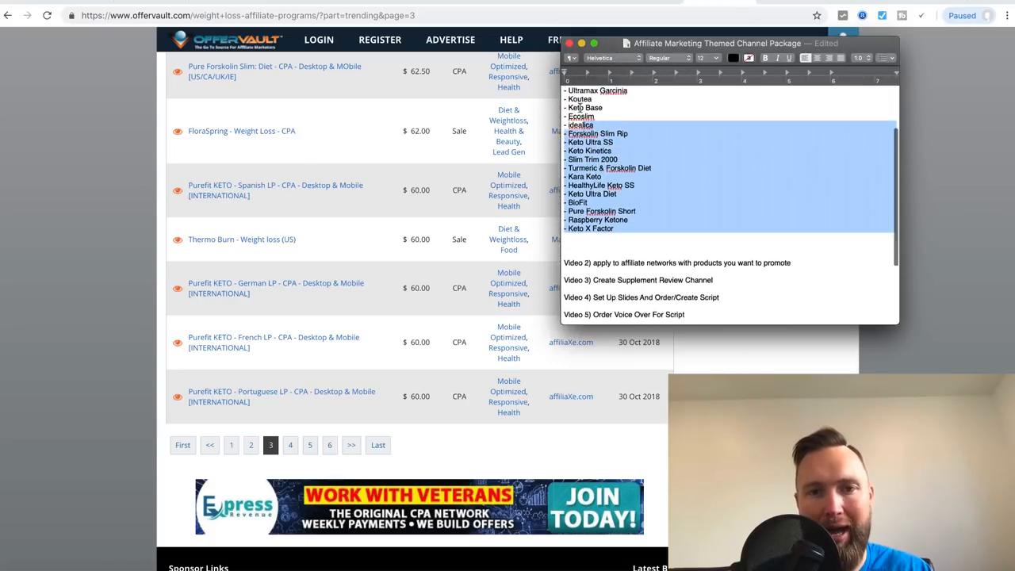
pyautogui.scroll(-3)
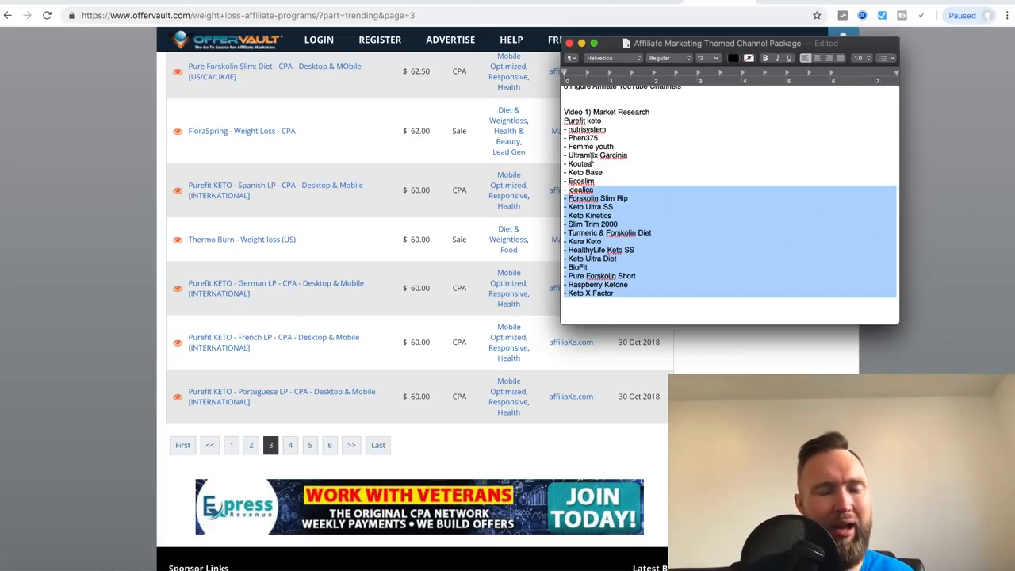
pyautogui.click(604, 176)
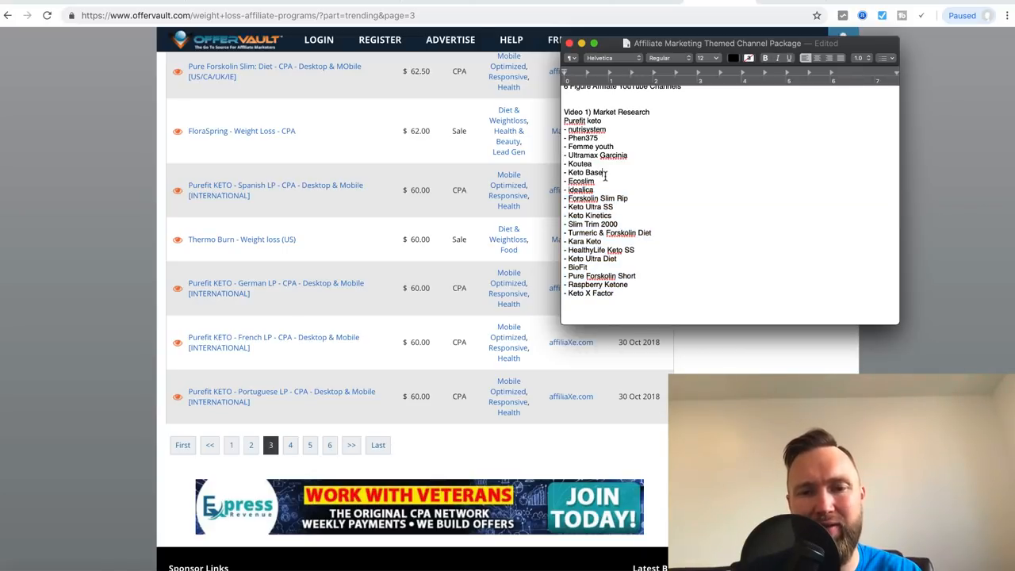
pyautogui.scroll(-3)
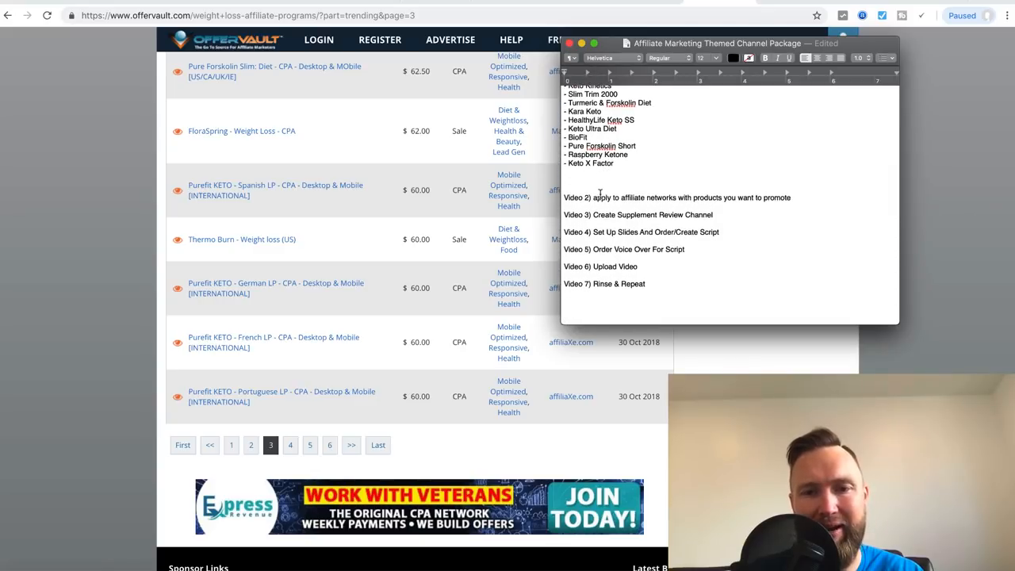
pyautogui.moveTo(729, 197); pyautogui.dragTo(790, 196)
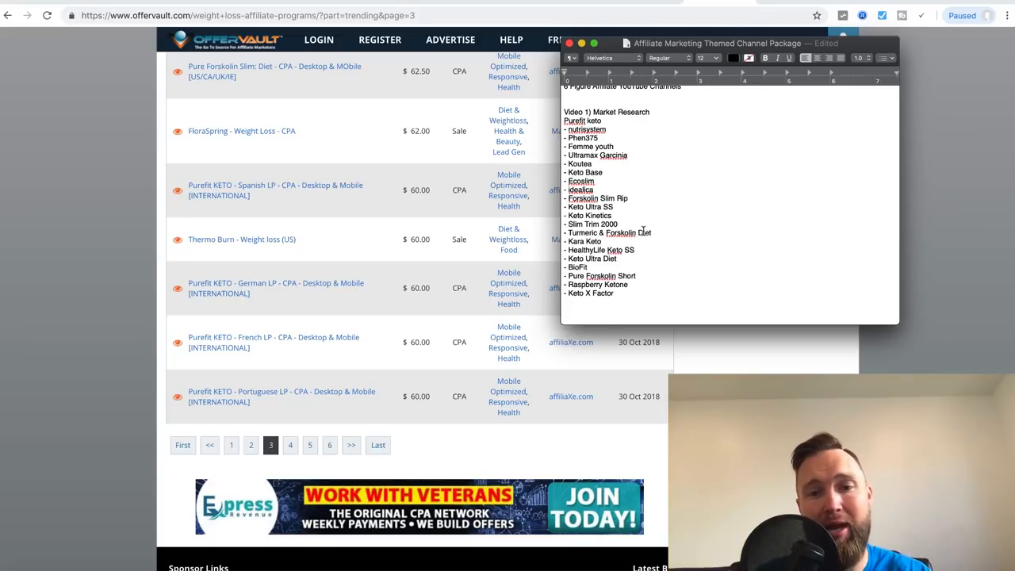
pyautogui.scroll(-3)
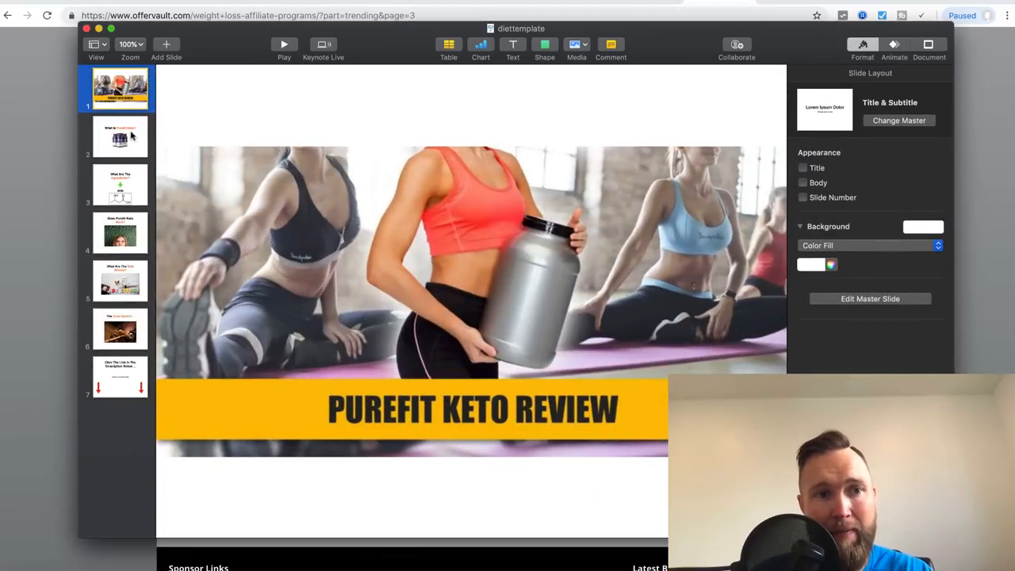
pyautogui.click(121, 184)
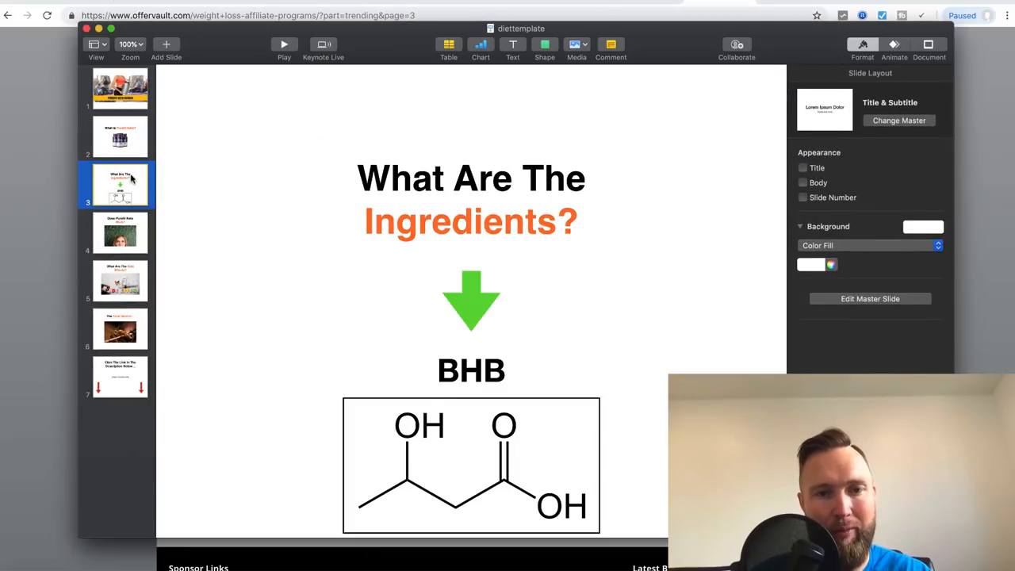
pyautogui.click(121, 136)
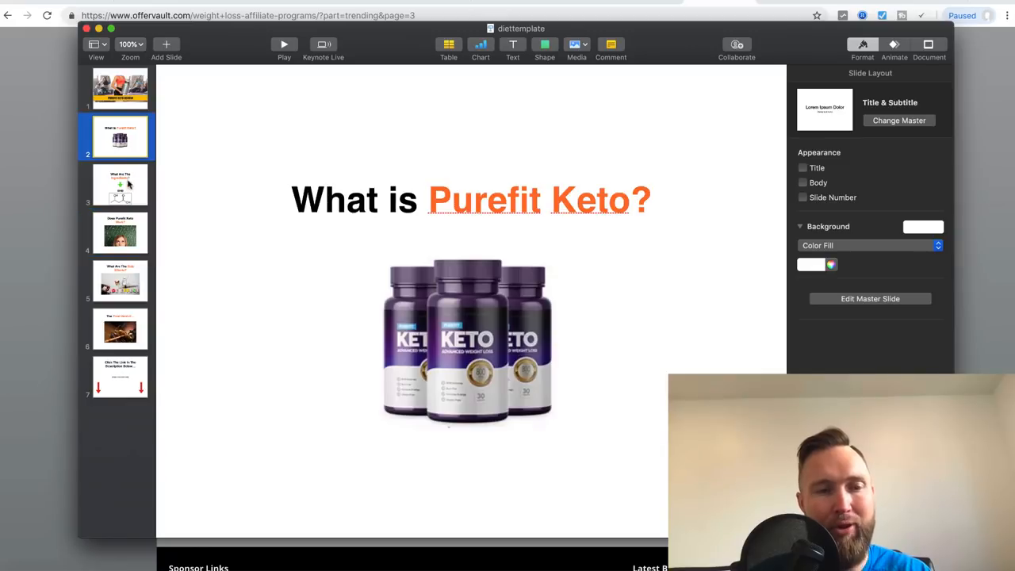
pyautogui.click(120, 279)
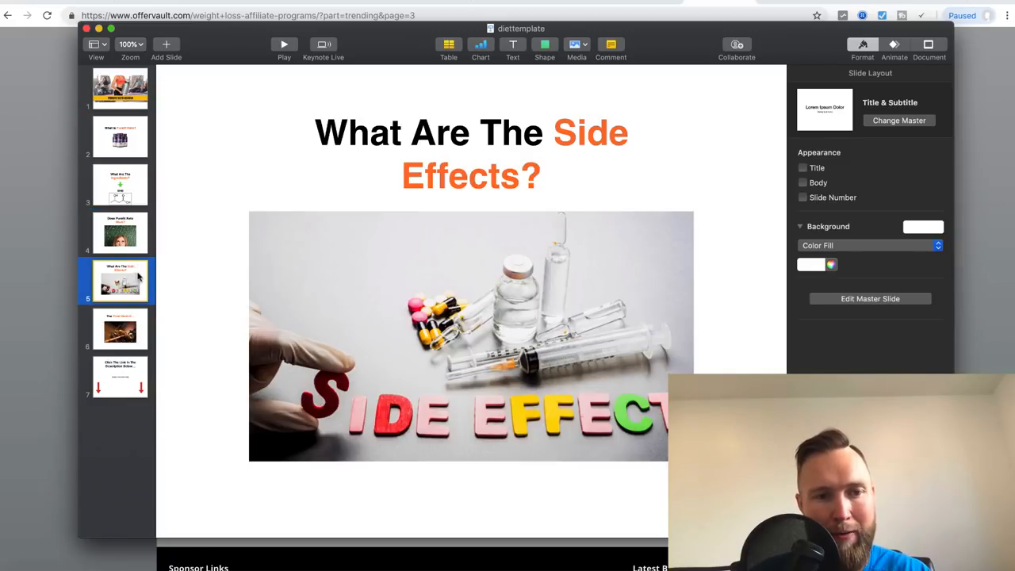
pyautogui.click(121, 328)
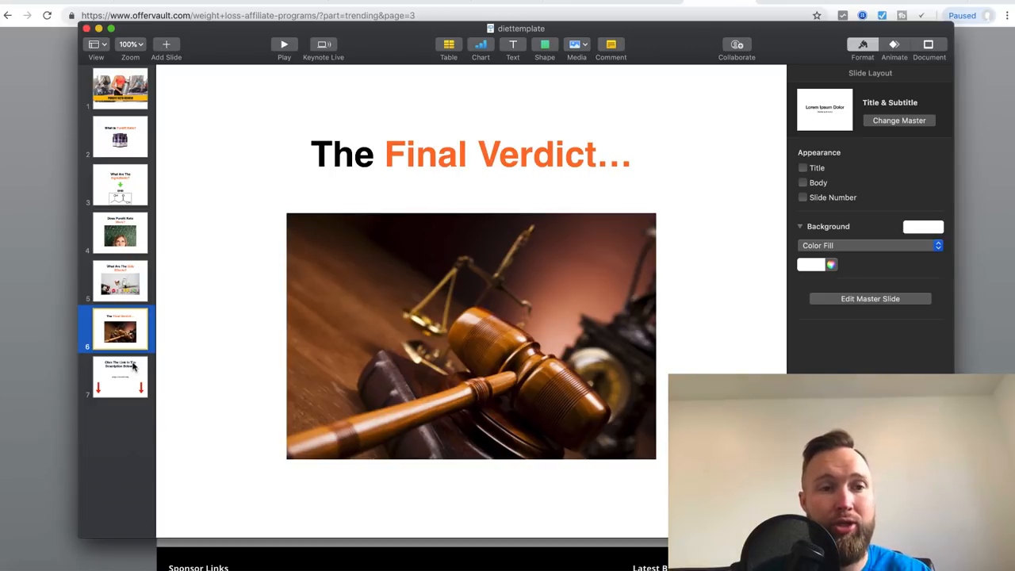
pyautogui.click(121, 87)
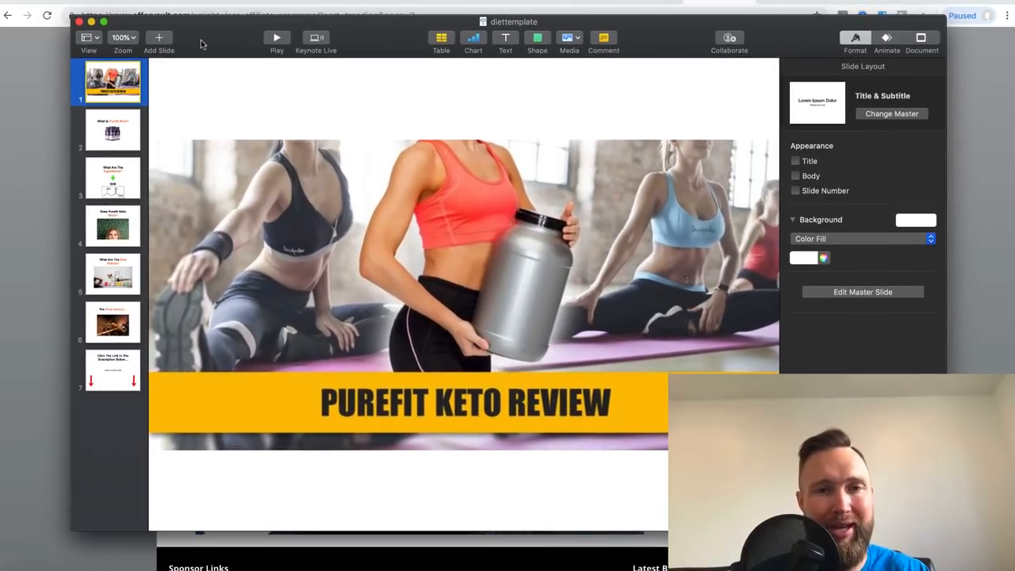
pyautogui.moveTo(156, 82)
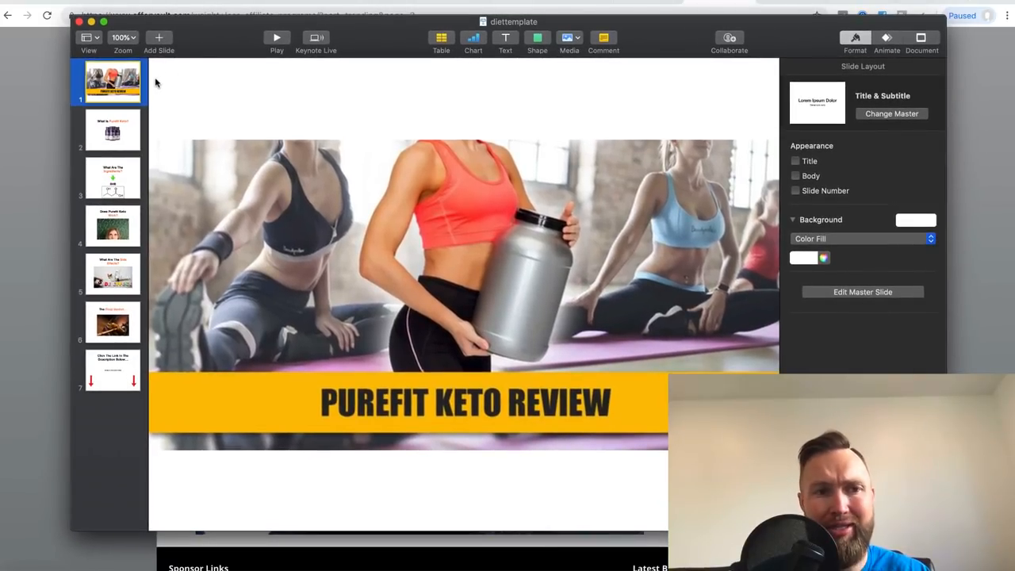